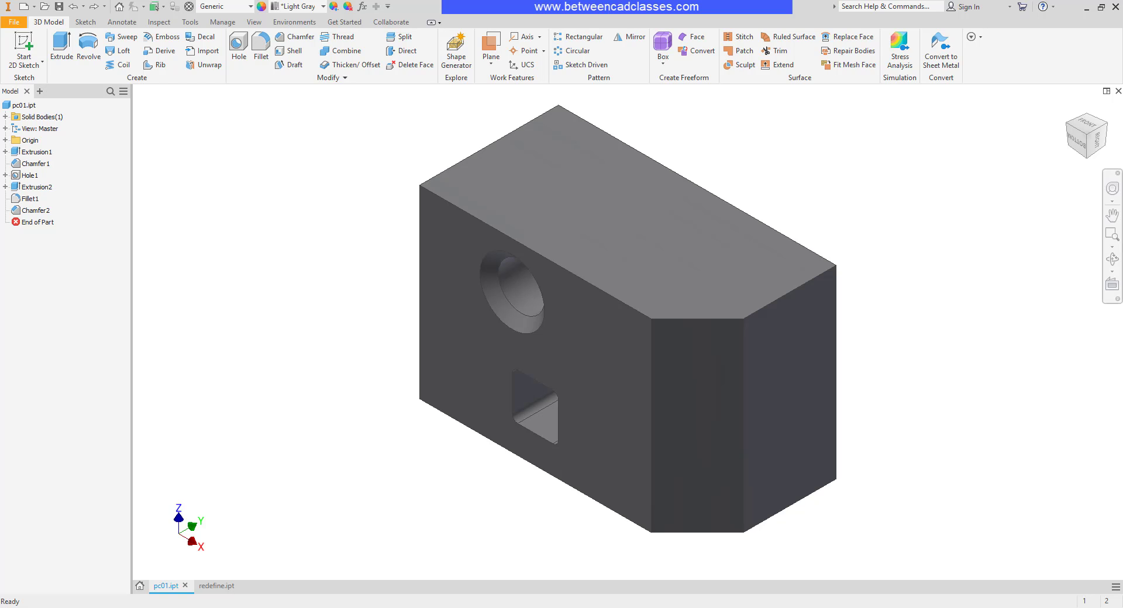
{"action": "mouse_move", "coordinate": [189, 304]}
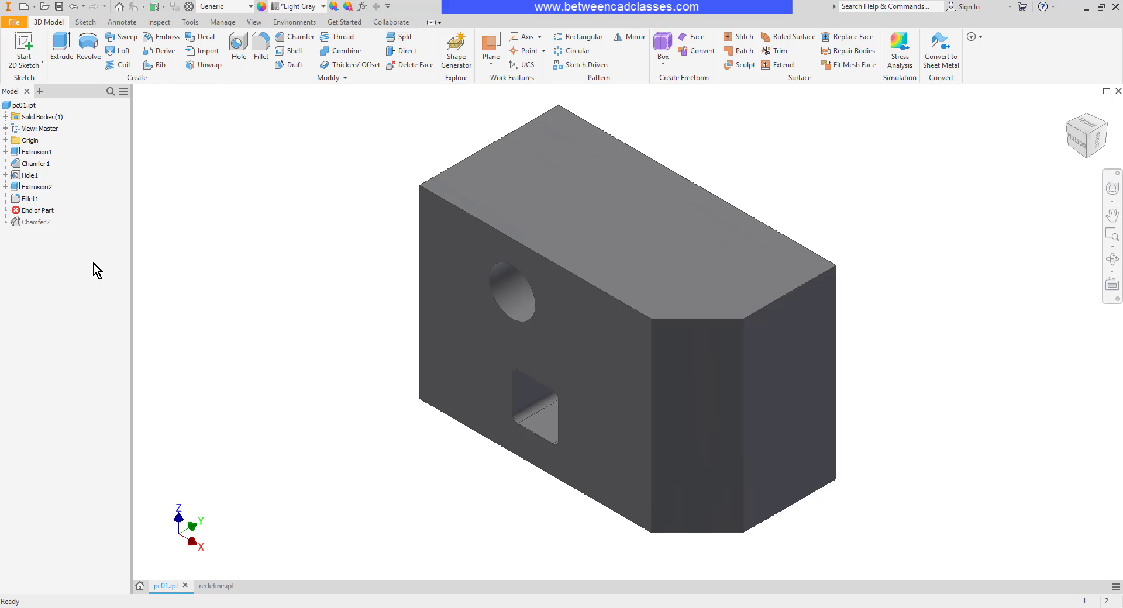
- Select the round hole's chamfer and the square cut-out's fillet in the browser
{"action": "left_click", "coordinate": [38, 222]}
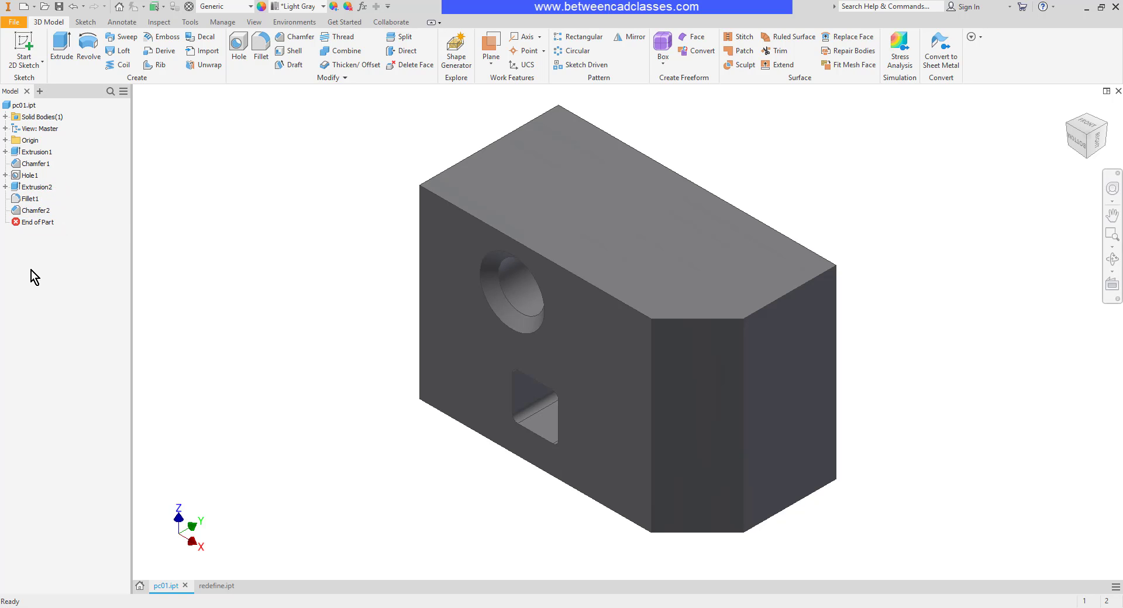
{"action": "mouse_move", "coordinate": [42, 293]}
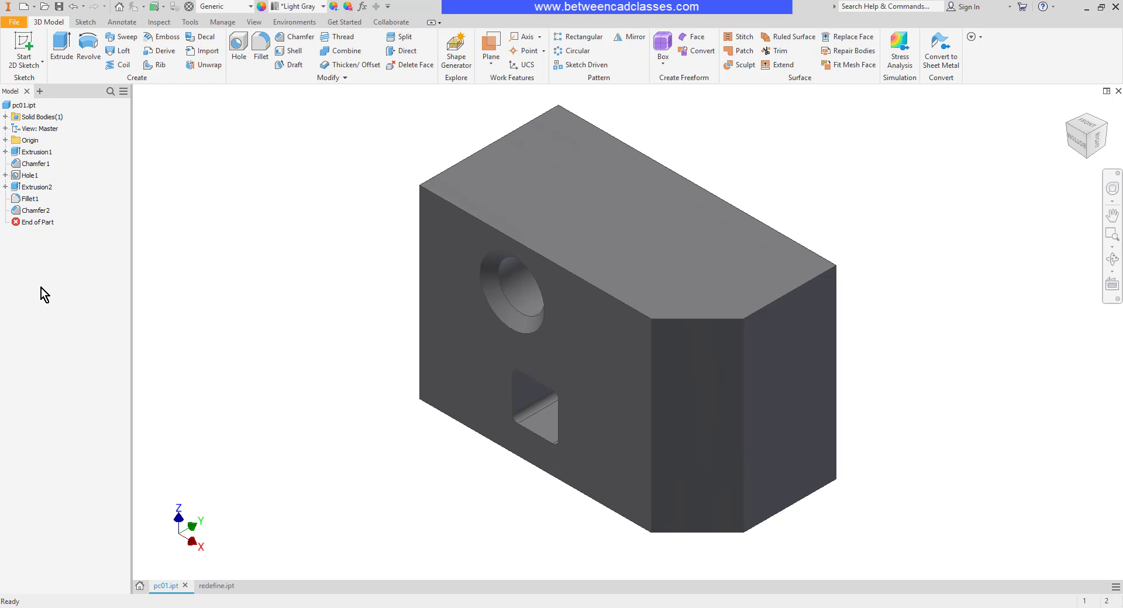
{"action": "left_click", "coordinate": [36, 222]}
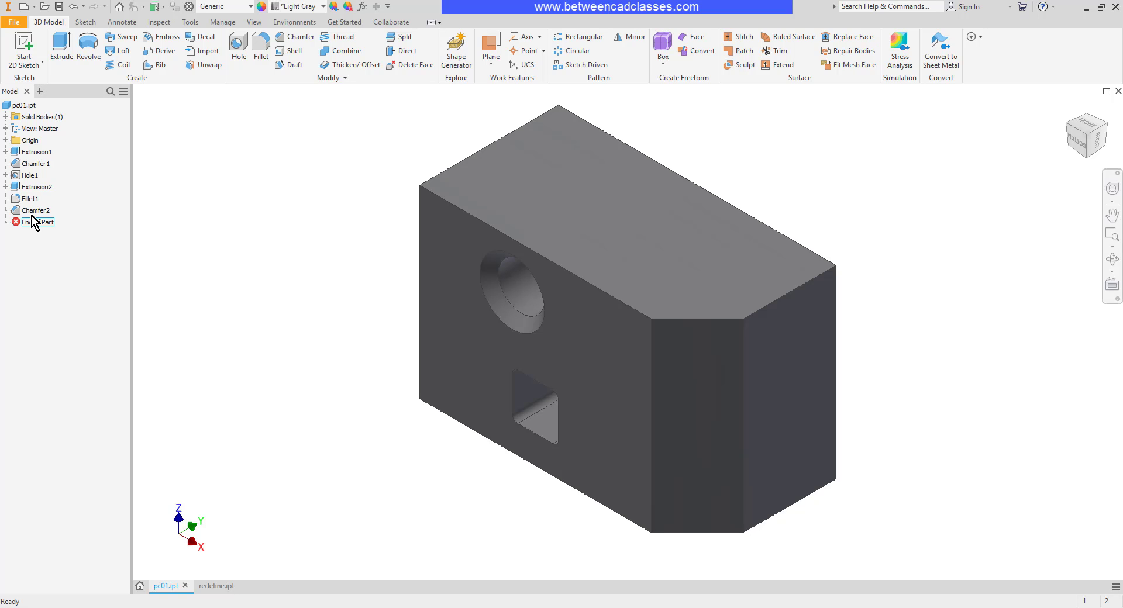
{"action": "left_click", "coordinate": [35, 210]}
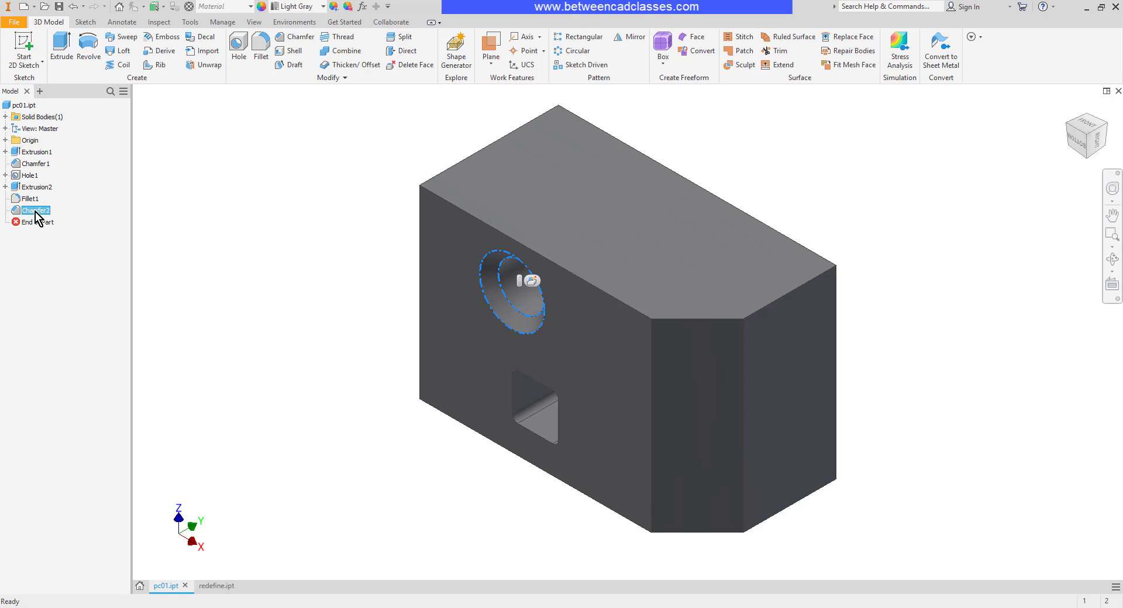
{"action": "left_click", "coordinate": [31, 199]}
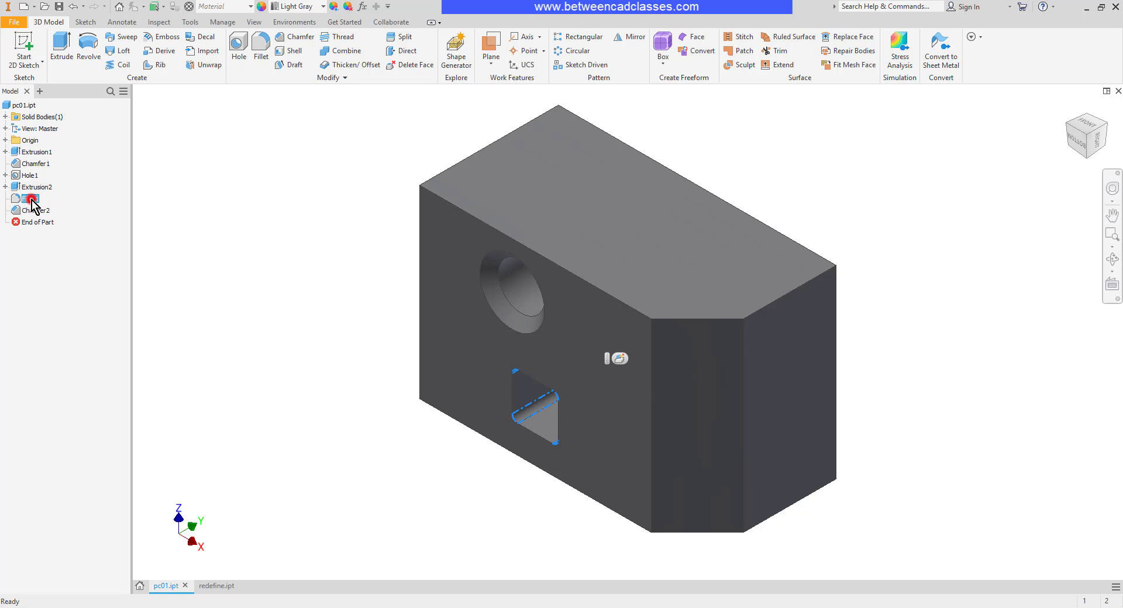
{"action": "left_click", "coordinate": [32, 198]}
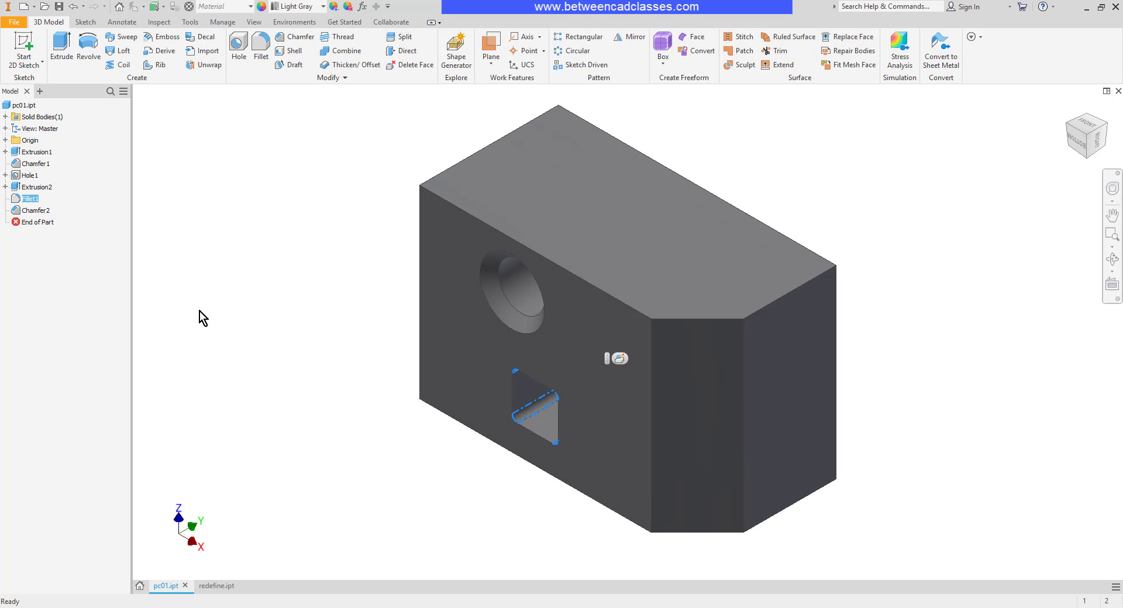
{"action": "mouse_move", "coordinate": [61, 301]}
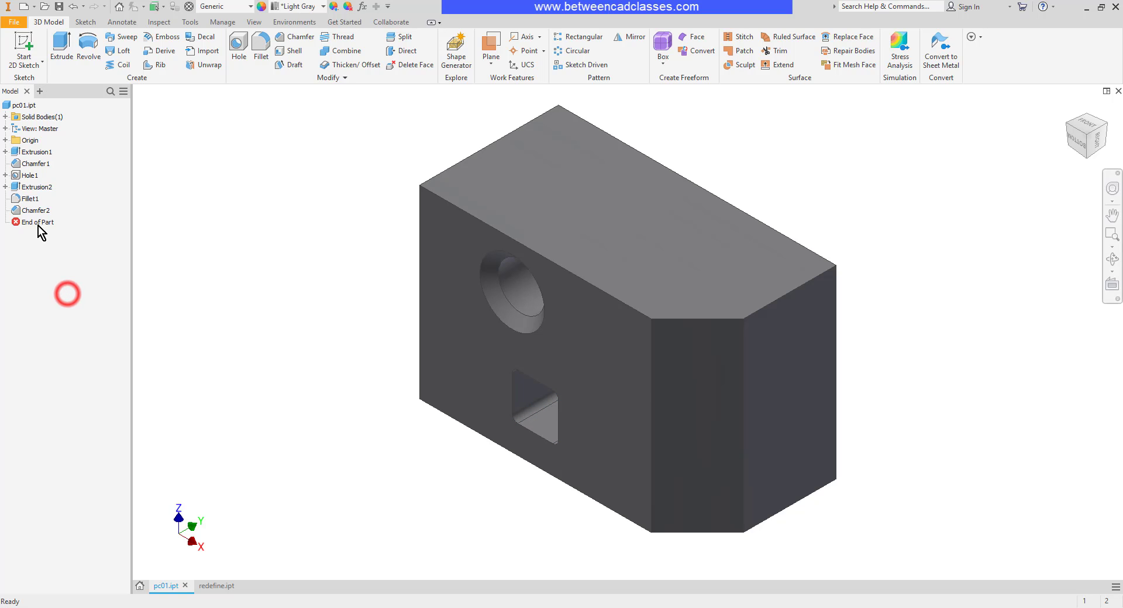
- Delete the square cut-out extrusion together with its sketch
{"action": "right_click", "coordinate": [30, 186]}
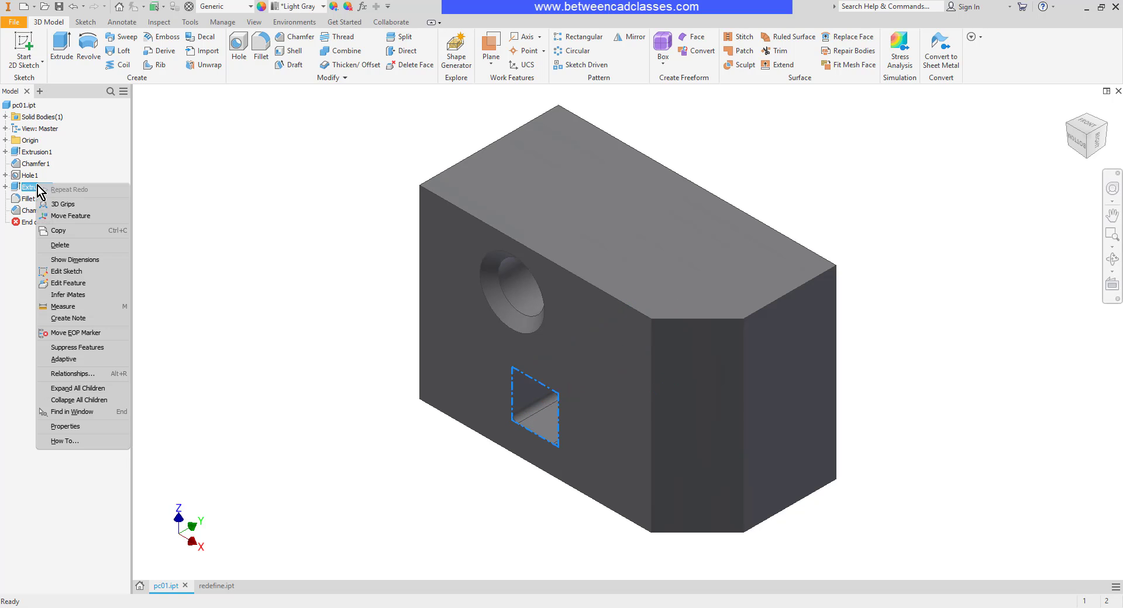
{"action": "left_click", "coordinate": [60, 245]}
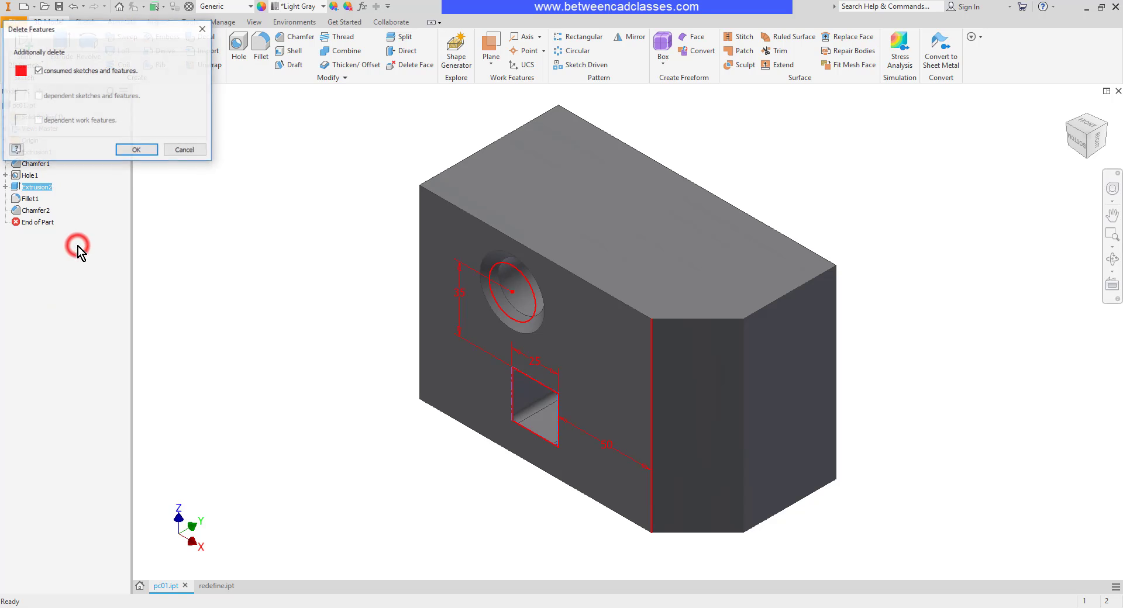
{"action": "left_click", "coordinate": [137, 149]}
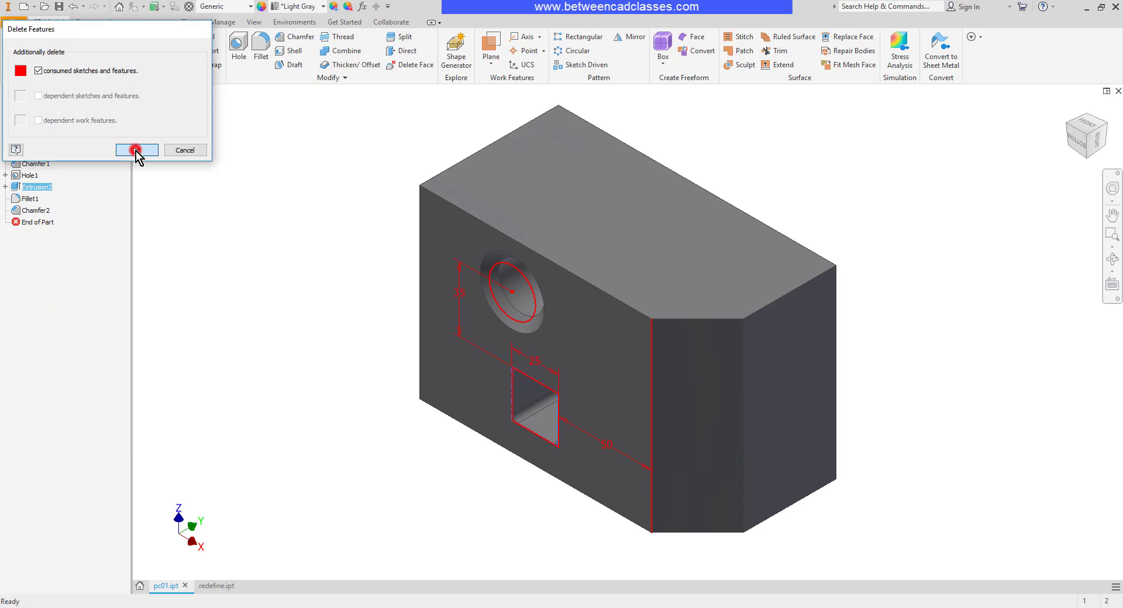
{"action": "left_click", "coordinate": [136, 150]}
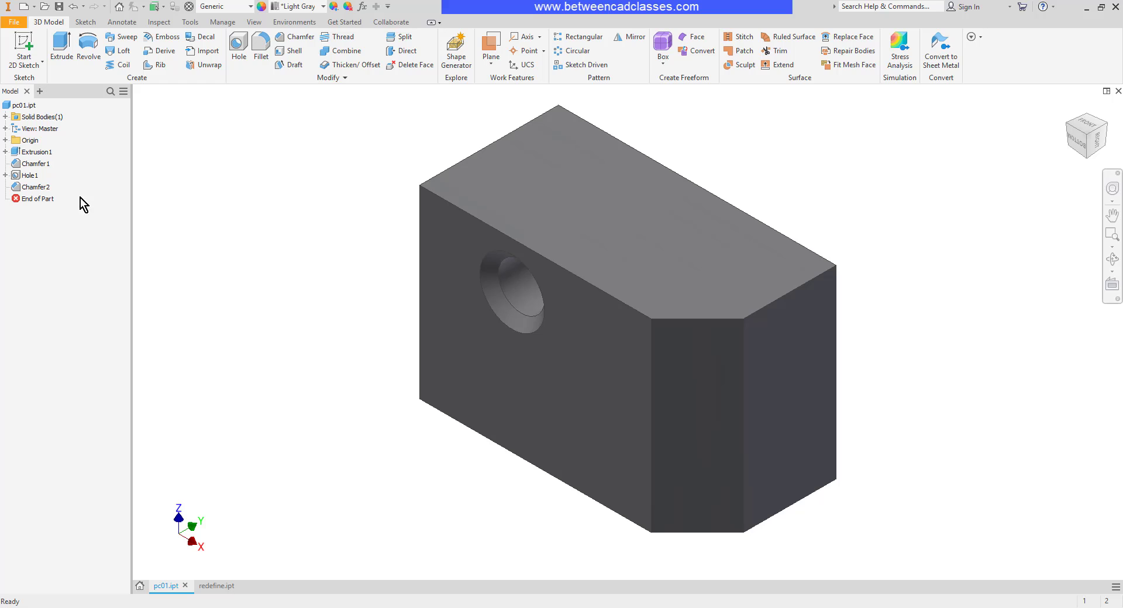
{"action": "mouse_move", "coordinate": [257, 279]}
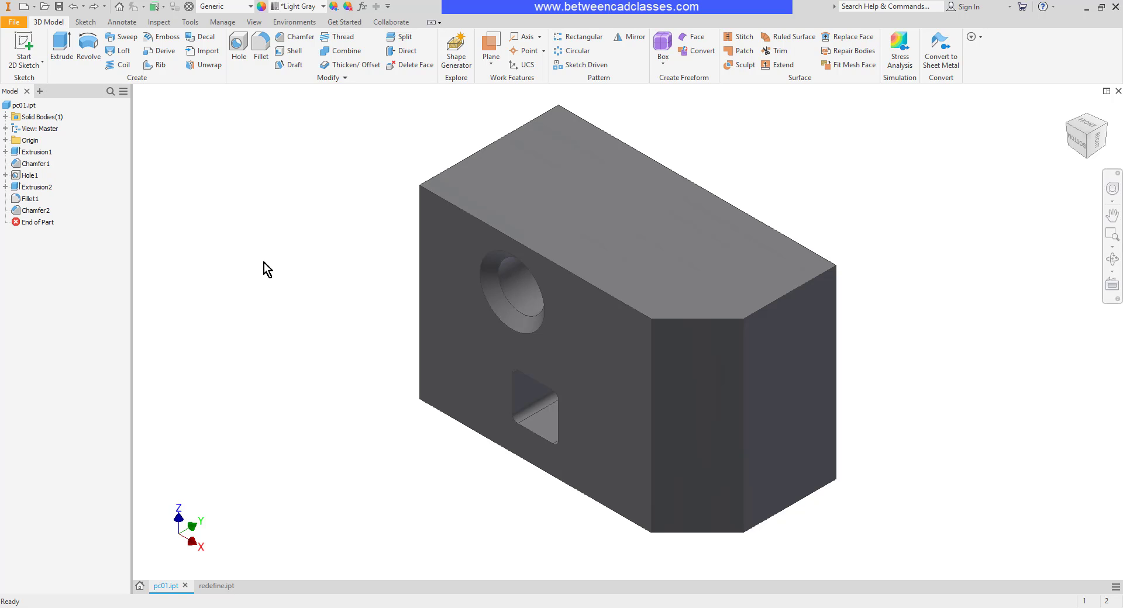
{"action": "mouse_move", "coordinate": [276, 276]}
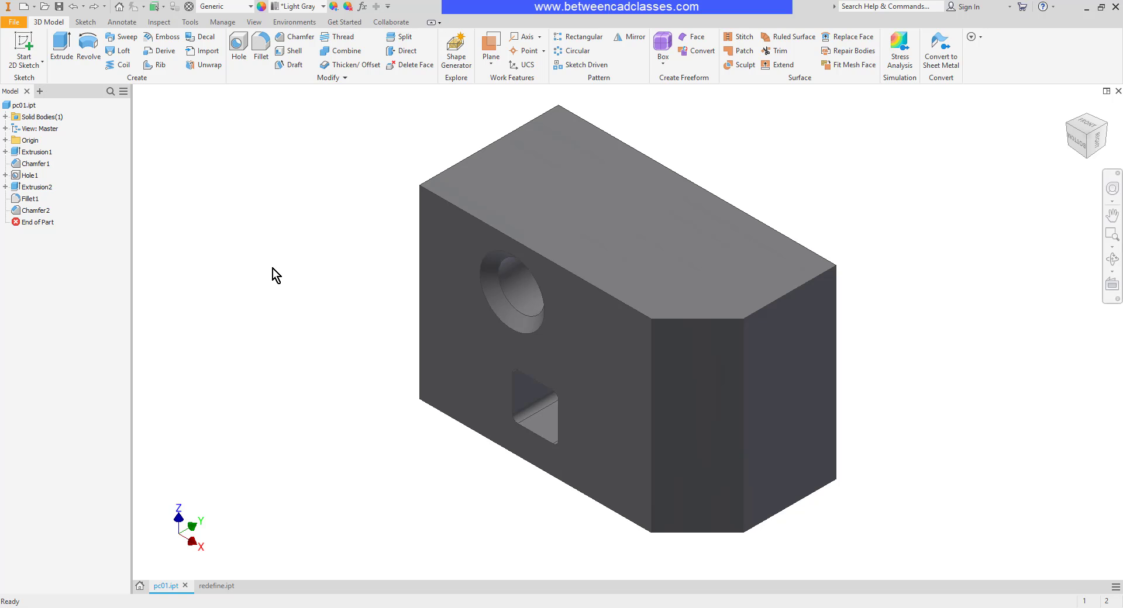
{"action": "mouse_move", "coordinate": [272, 269]}
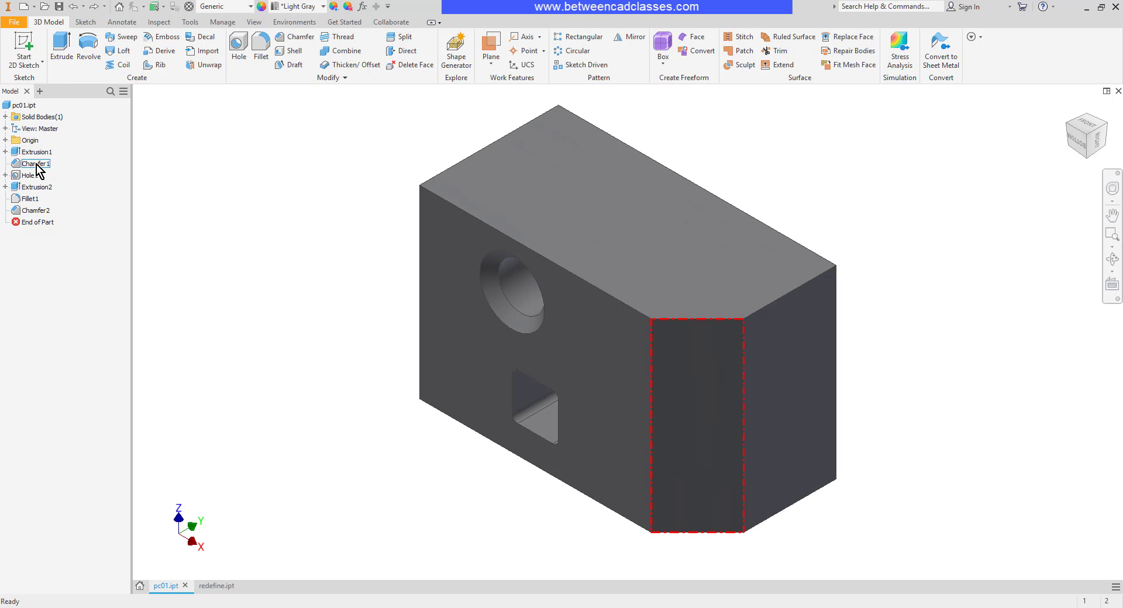
- Cancel deleting the corner chamfer and reduce its distance to 5 instead
{"action": "right_click", "coordinate": [33, 164]}
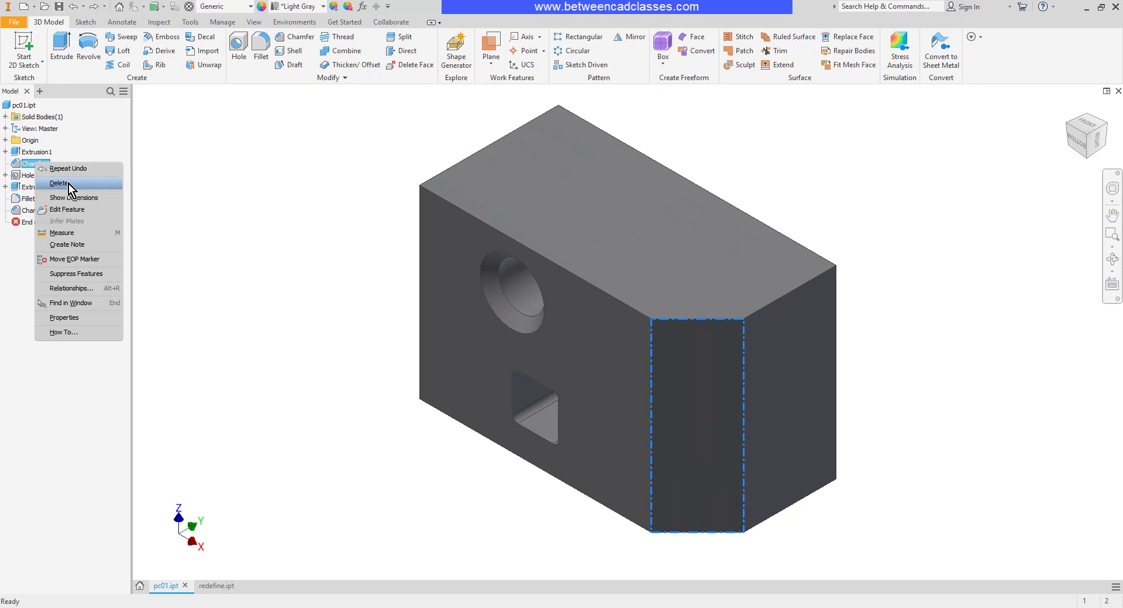
{"action": "left_click", "coordinate": [59, 184]}
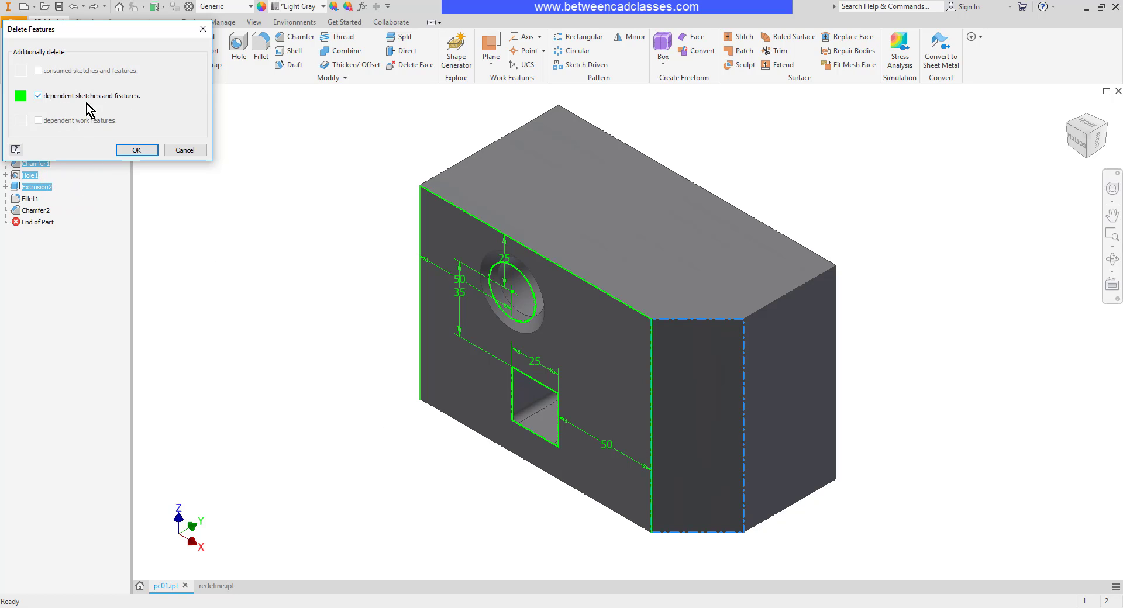
{"action": "mouse_move", "coordinate": [482, 360]}
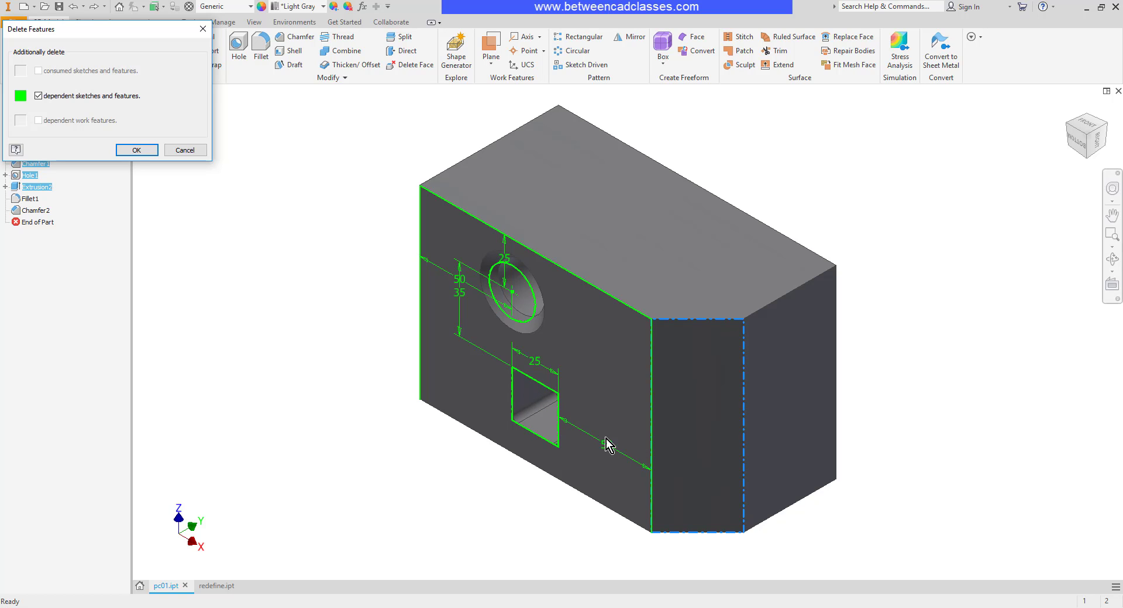
{"action": "mouse_move", "coordinate": [655, 530]}
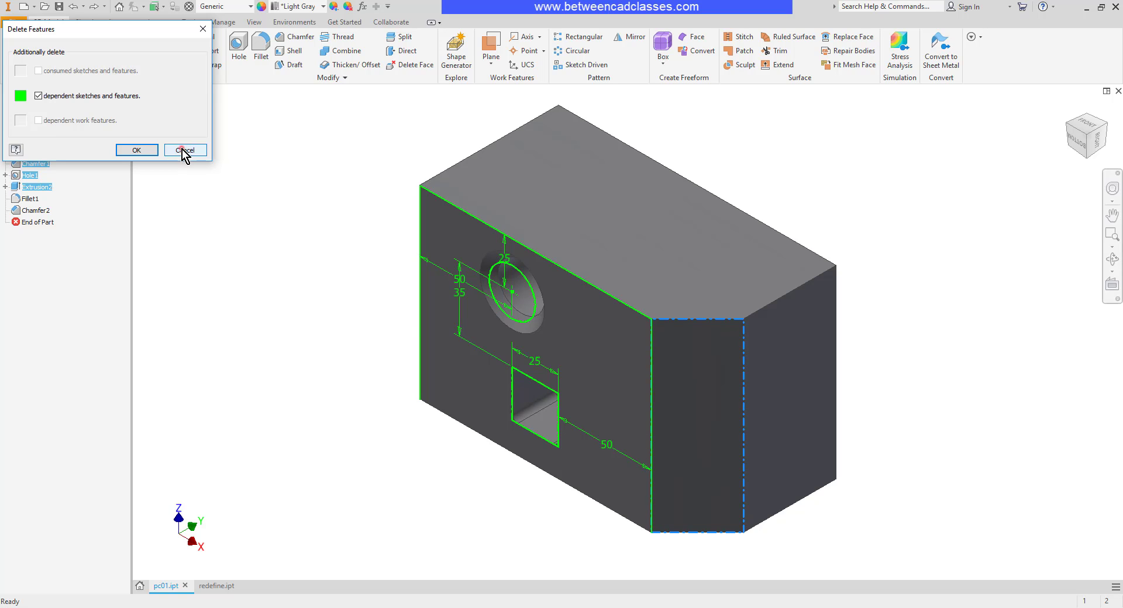
{"action": "left_click", "coordinate": [185, 150]}
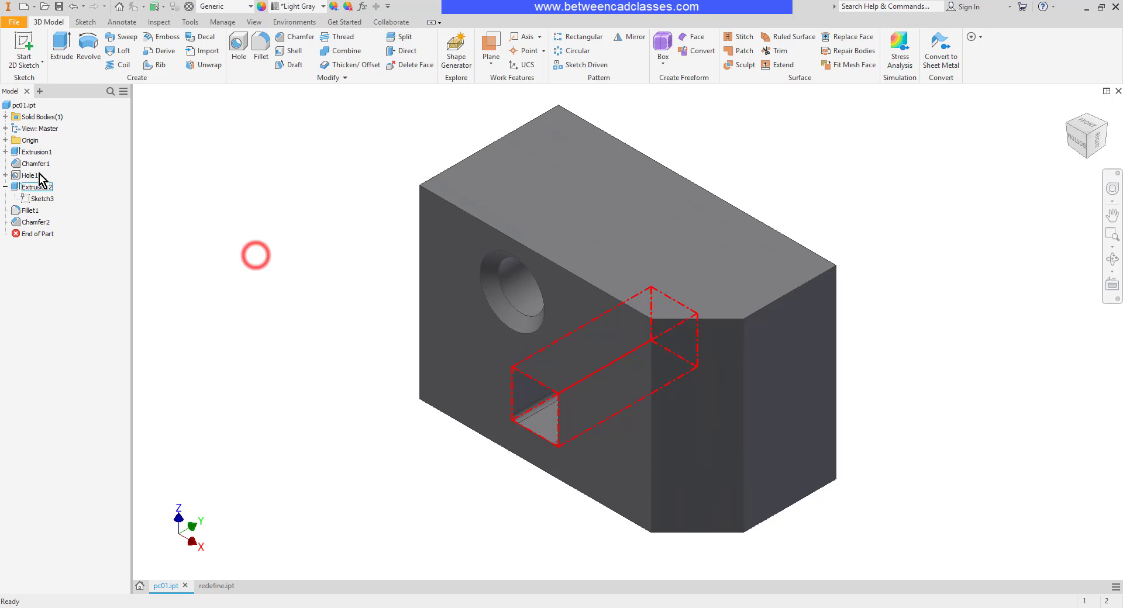
{"action": "double_click", "coordinate": [39, 163]}
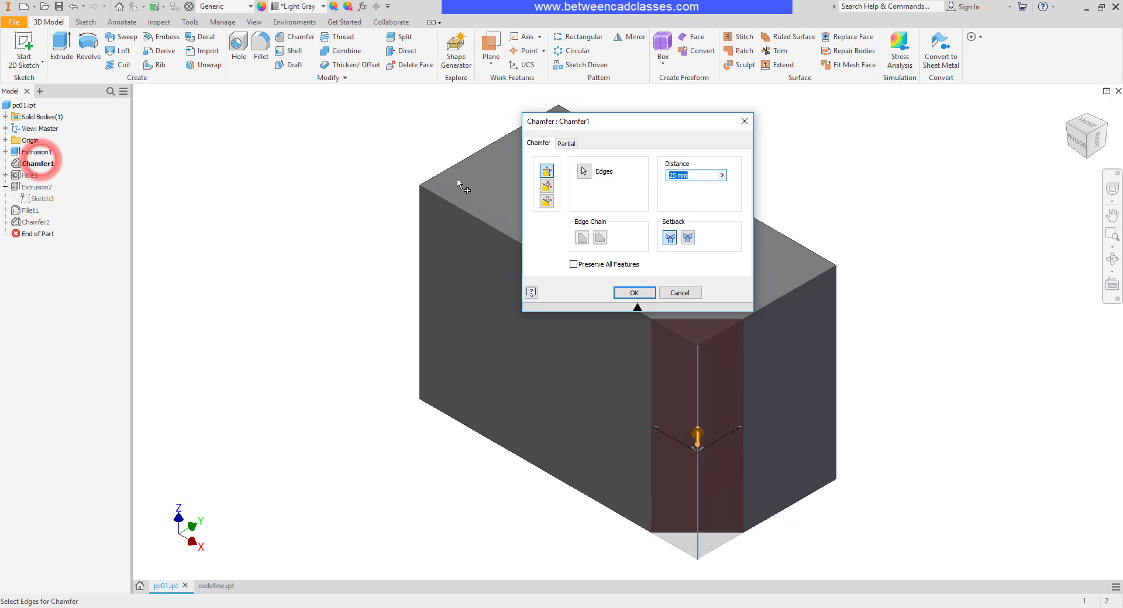
{"action": "type", "text": "5"}
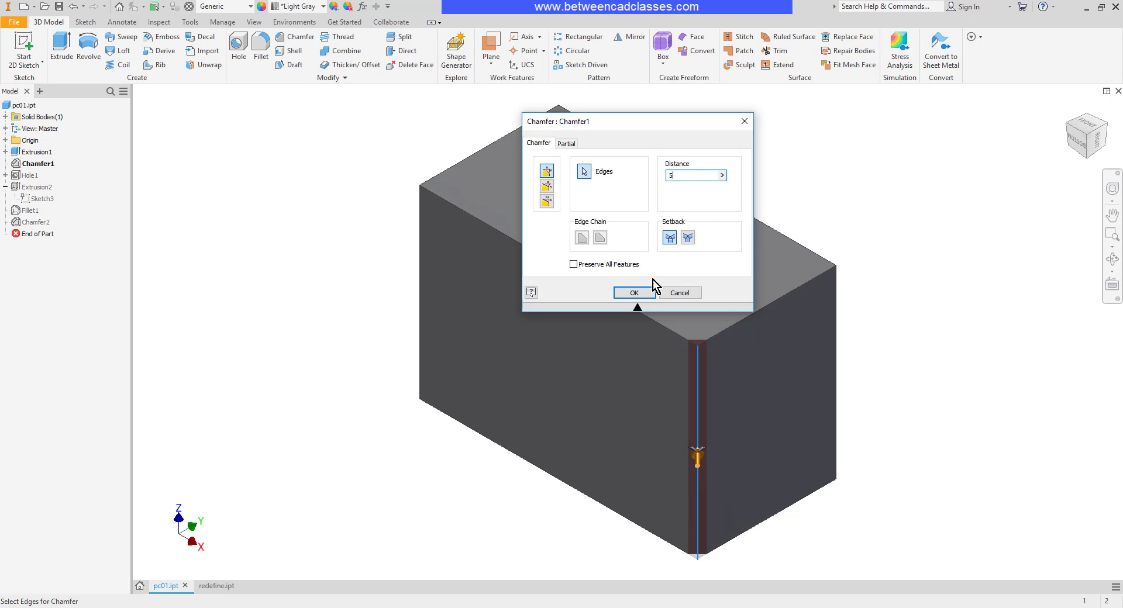
{"action": "left_click", "coordinate": [633, 292]}
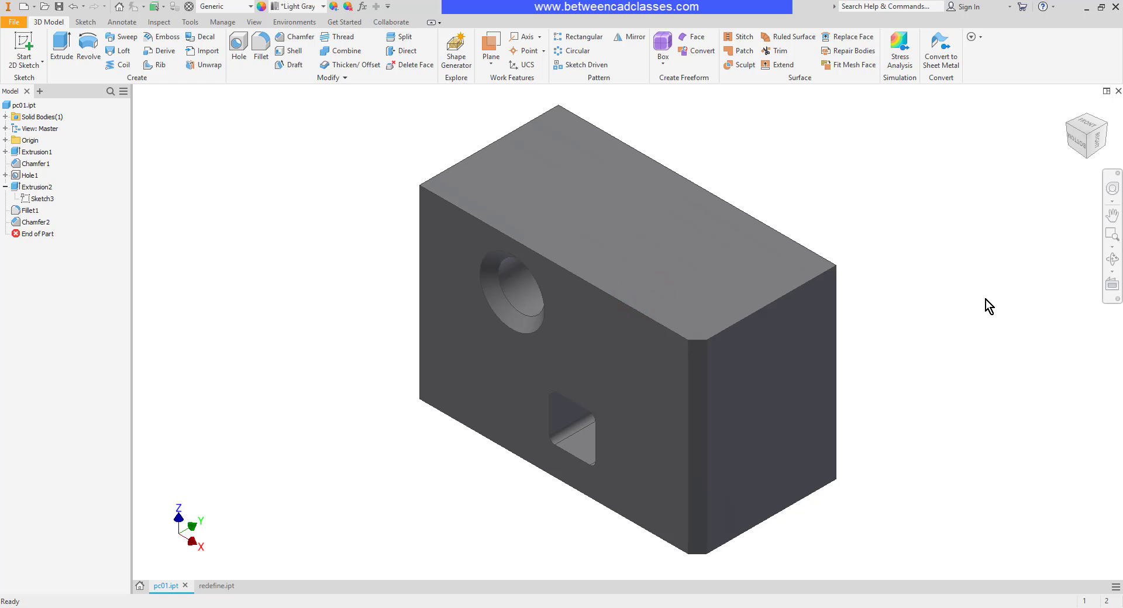
{"action": "mouse_move", "coordinate": [1004, 303]}
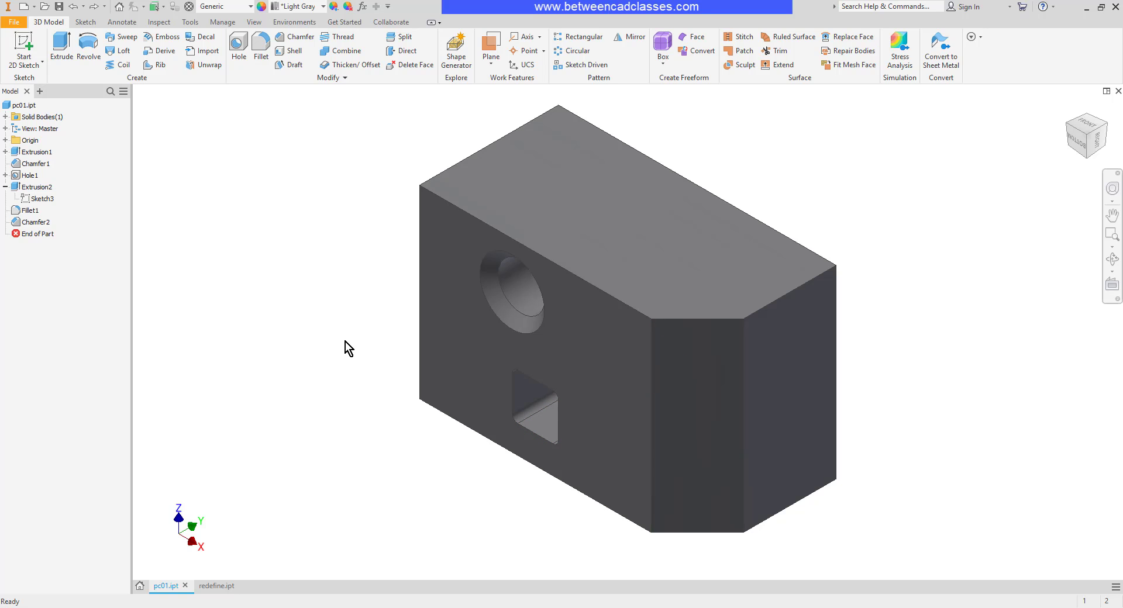
- Edit the cut-out sketch, add the missing 50 mm dimension, and finish the sketch
{"action": "left_click", "coordinate": [43, 198]}
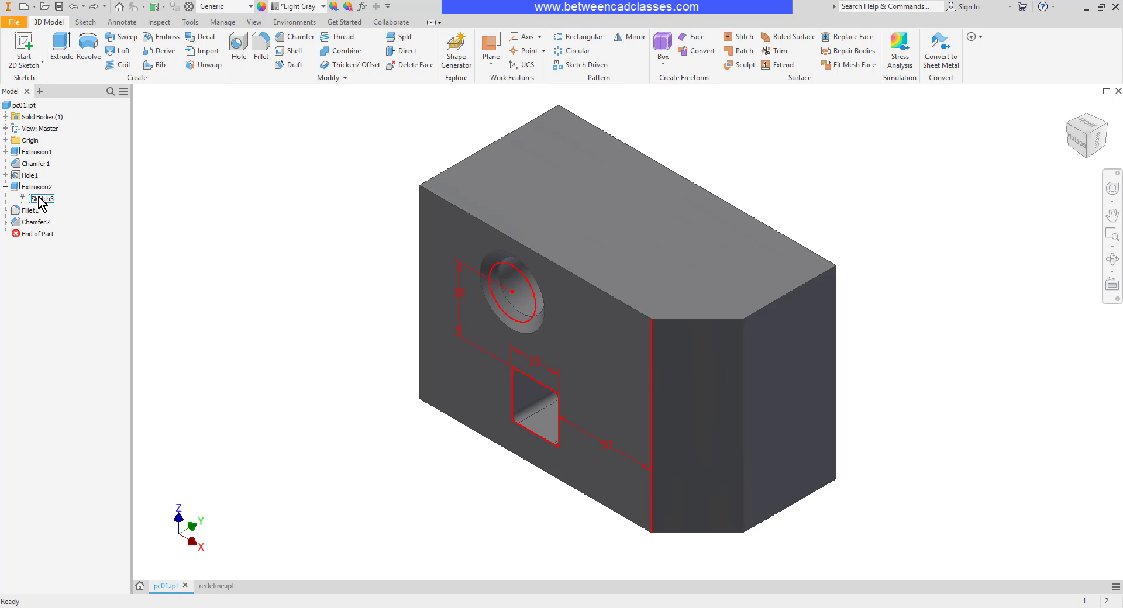
{"action": "double_click", "coordinate": [42, 198]}
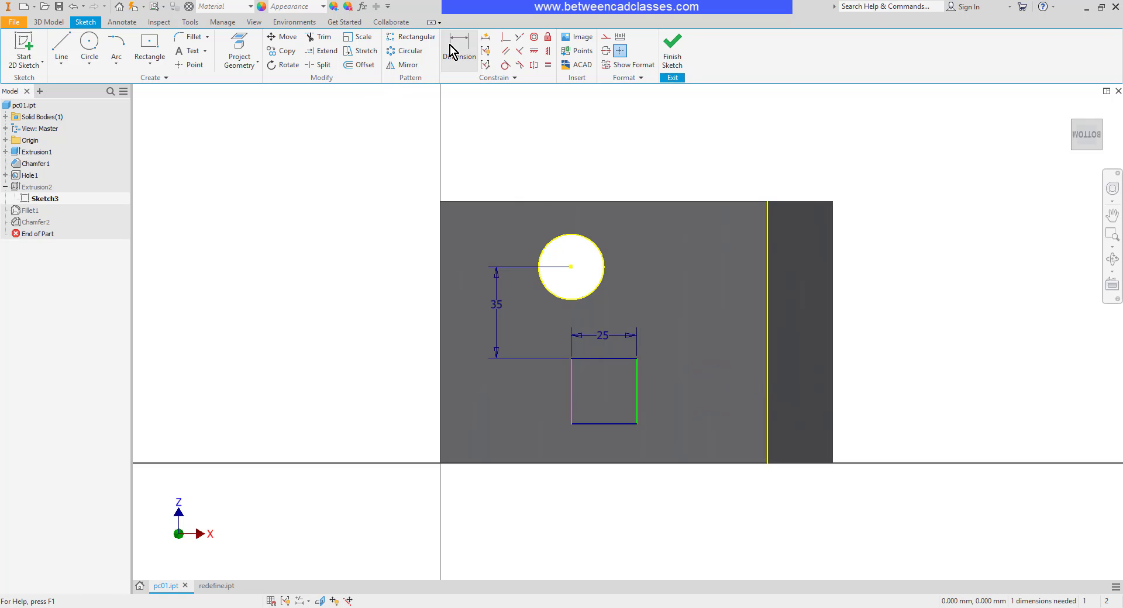
{"action": "left_click", "coordinate": [459, 50]}
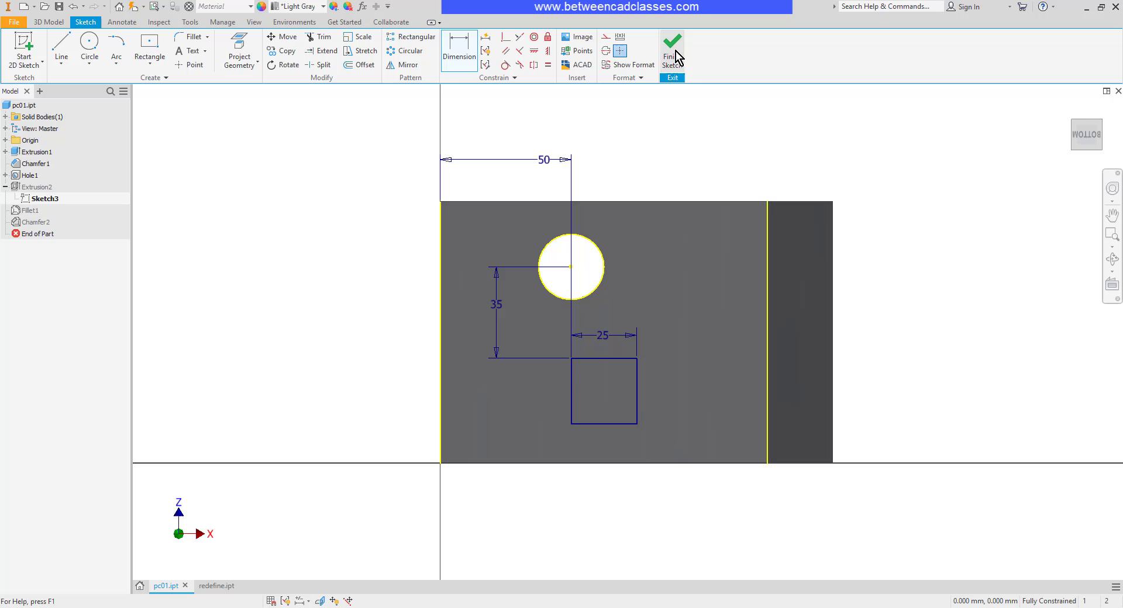
{"action": "left_click", "coordinate": [670, 46]}
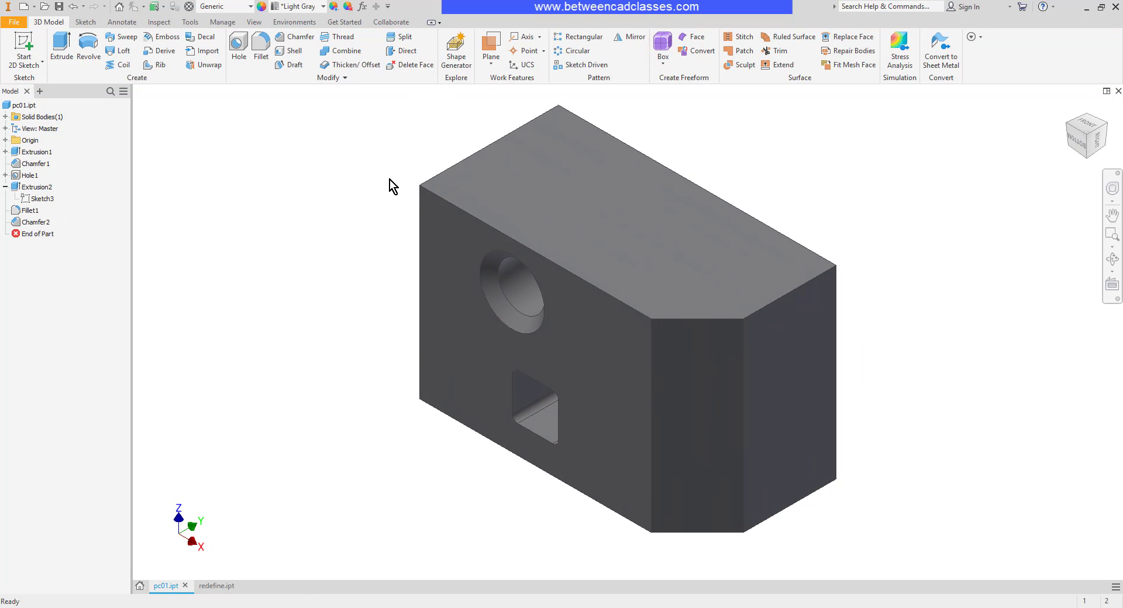
{"action": "mouse_move", "coordinate": [481, 469]}
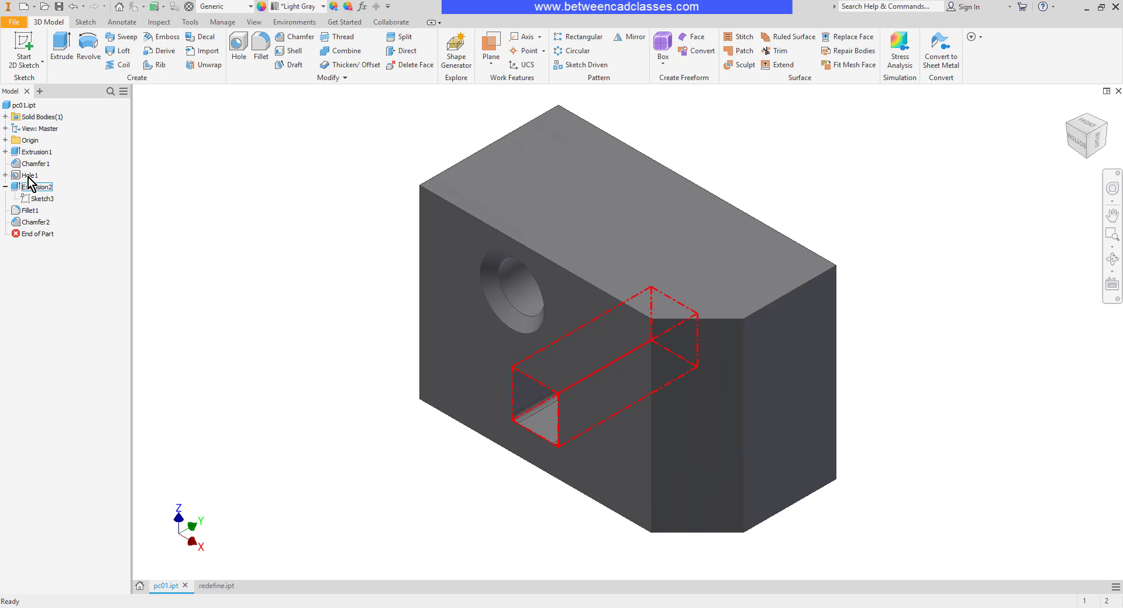
- Reopen Chamfer1, apply the reduced distance, and select the cut-out sketch
{"action": "double_click", "coordinate": [37, 164]}
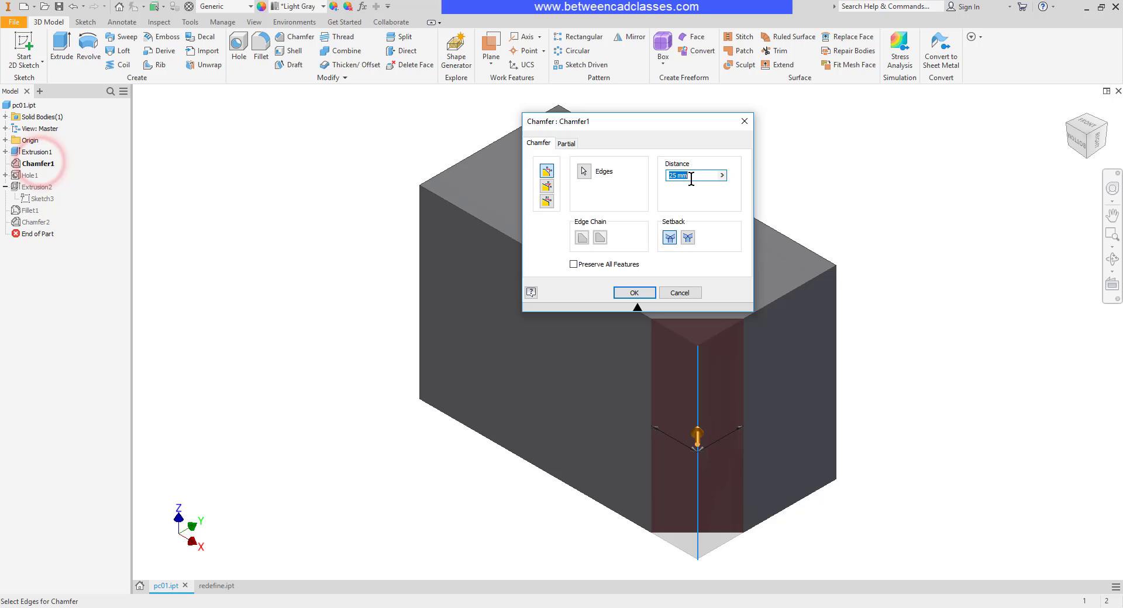
{"action": "left_click", "coordinate": [633, 292]}
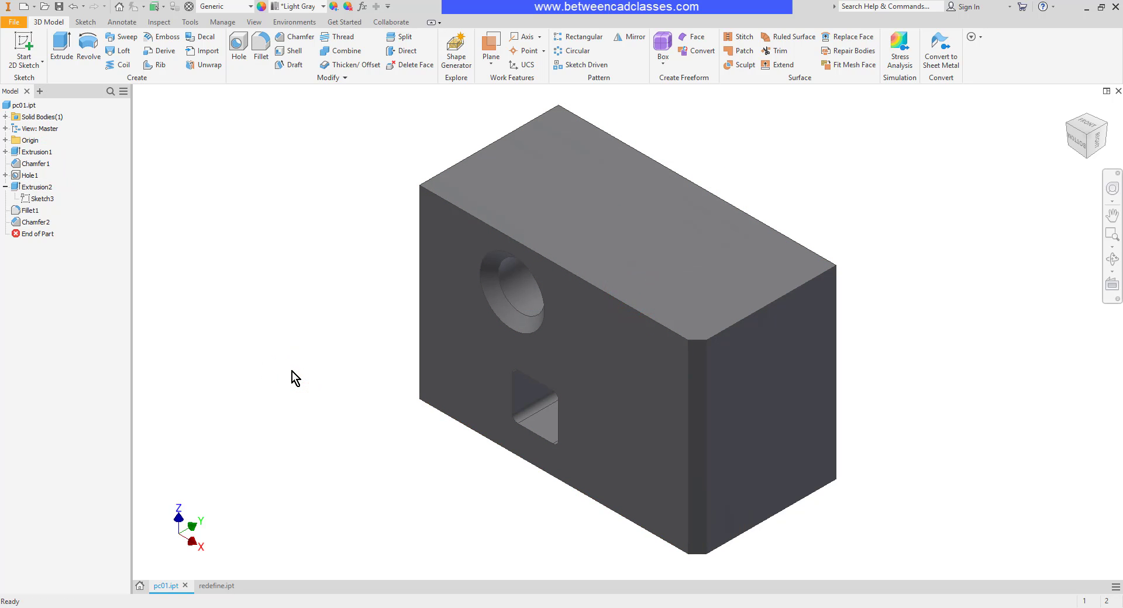
{"action": "left_click", "coordinate": [43, 198]}
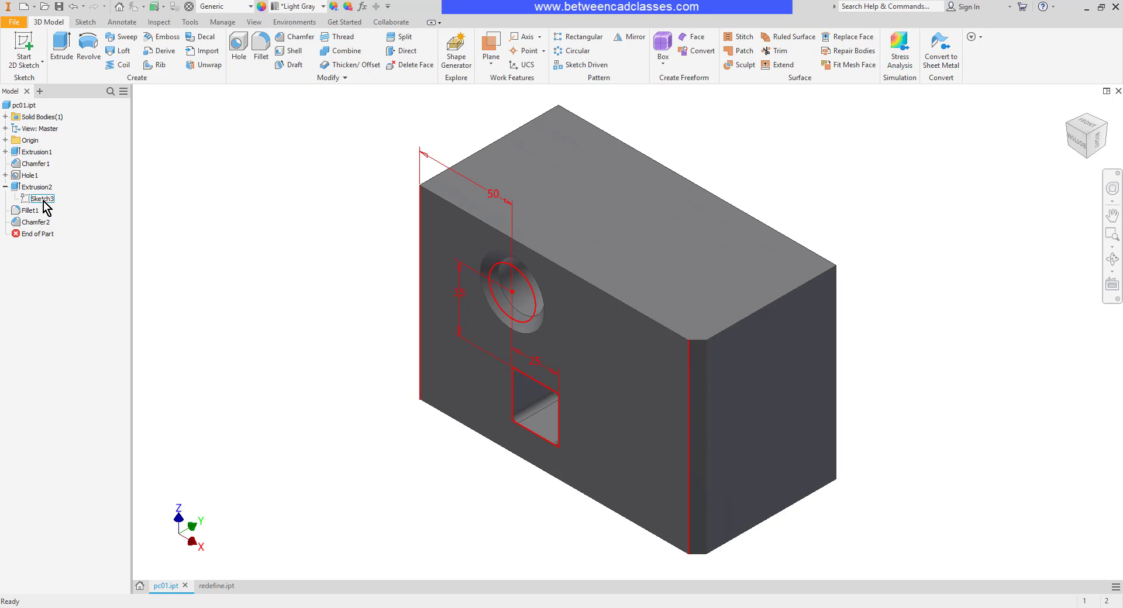
- In Sketch3, swap the 35 dimension for a 60 one, finish, then undo
{"action": "double_click", "coordinate": [42, 198]}
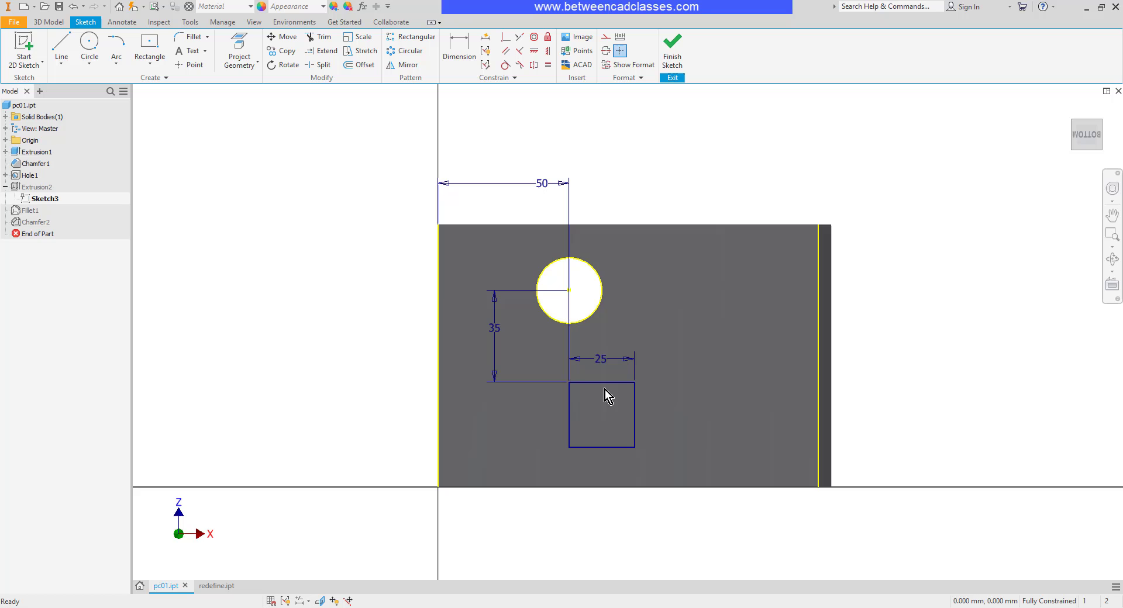
{"action": "mouse_move", "coordinate": [580, 307]}
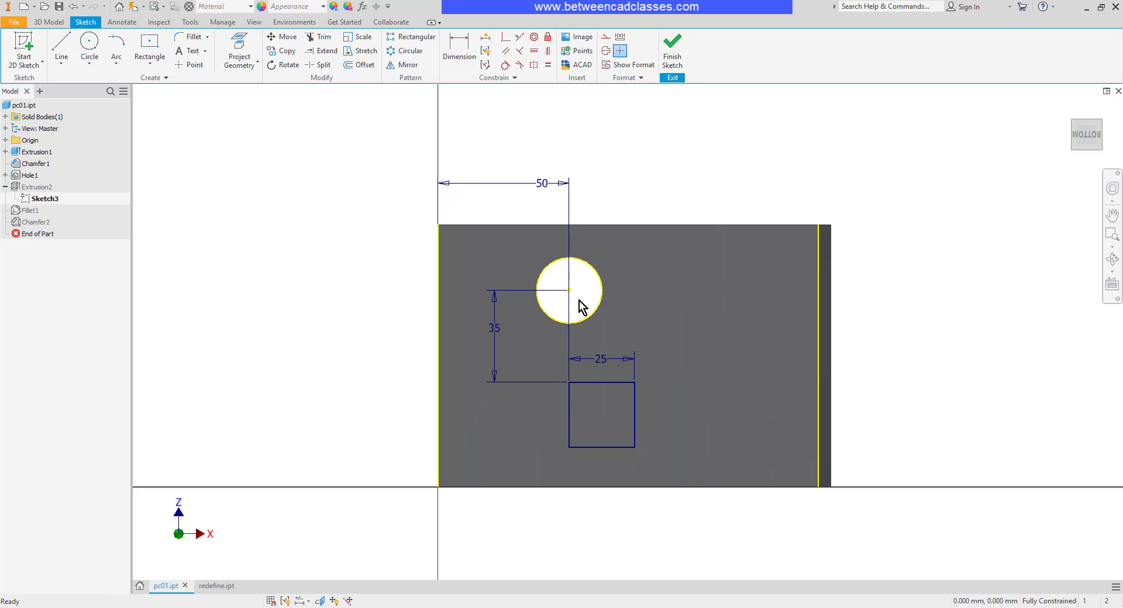
{"action": "mouse_move", "coordinate": [589, 312]}
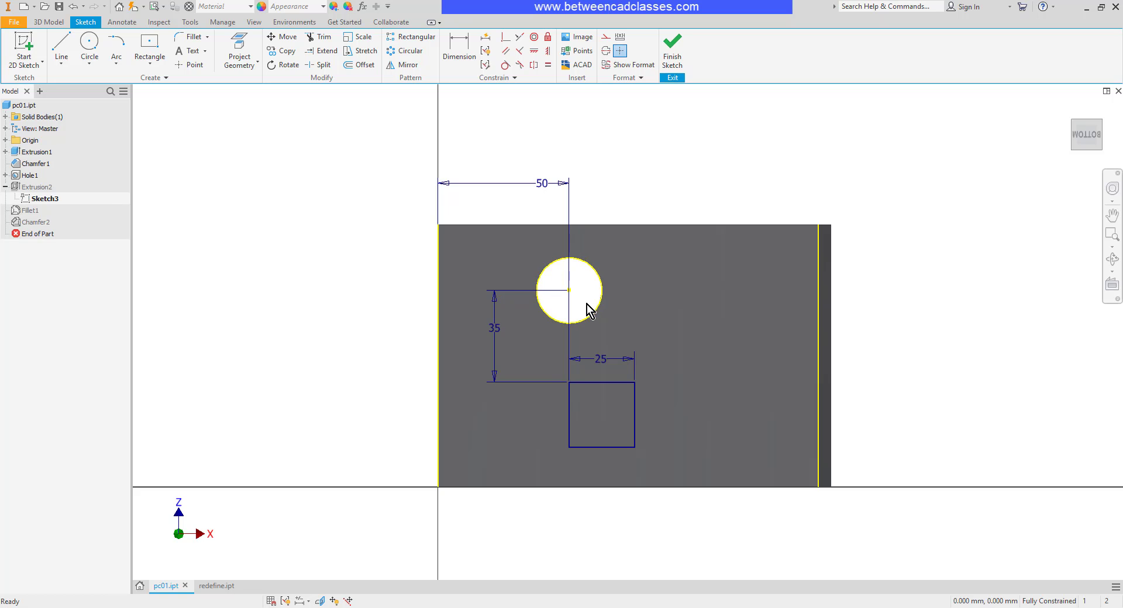
{"action": "mouse_move", "coordinate": [572, 432]}
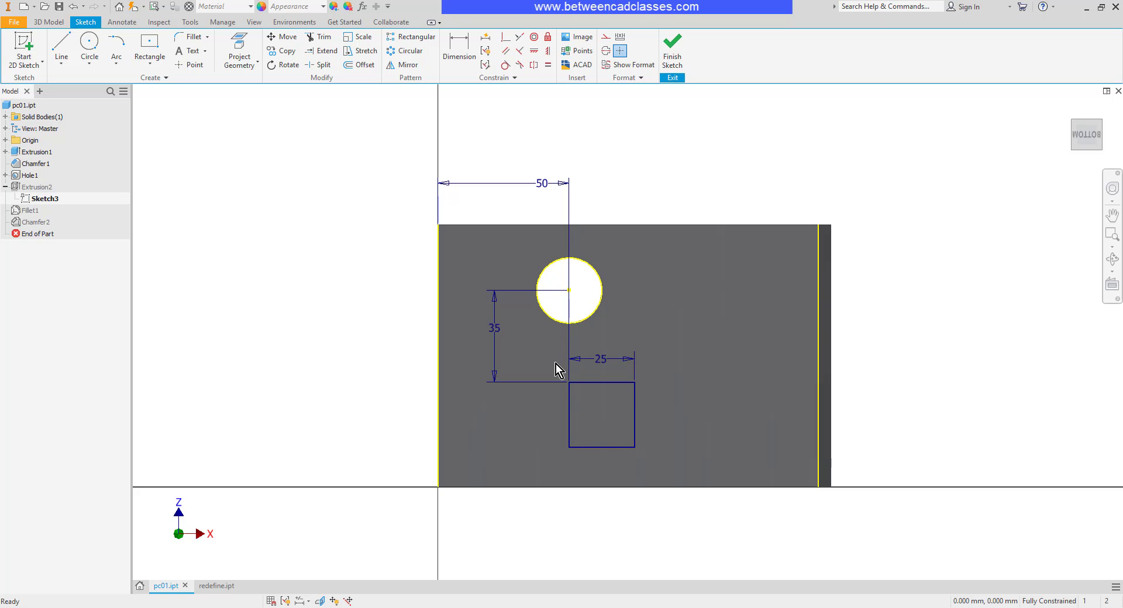
{"action": "mouse_move", "coordinate": [603, 415]}
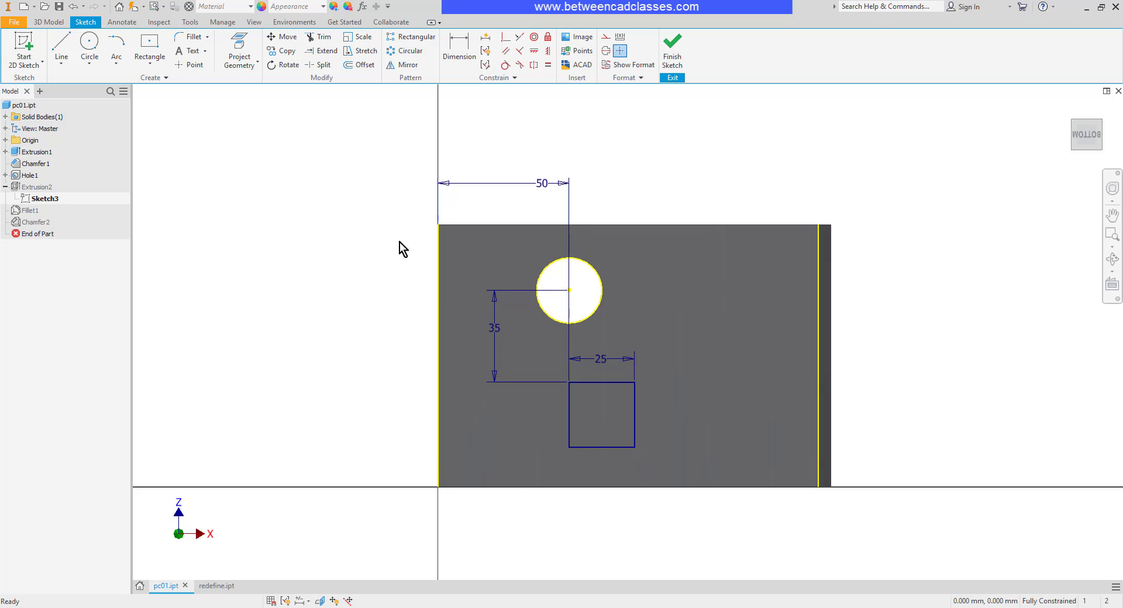
{"action": "left_click", "coordinate": [495, 328]}
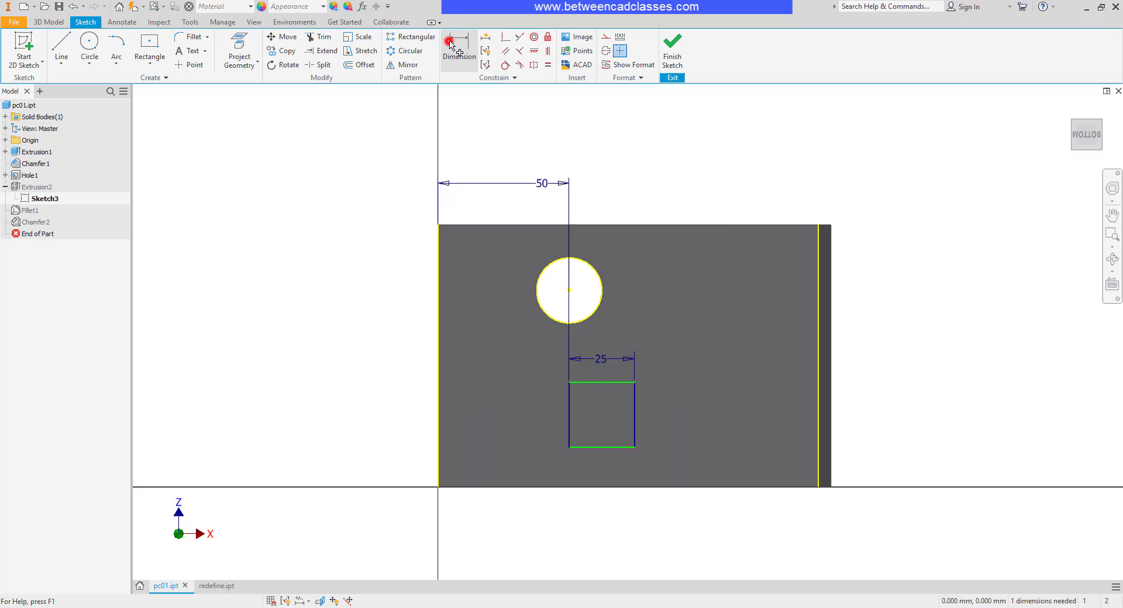
{"action": "left_click", "coordinate": [459, 51]}
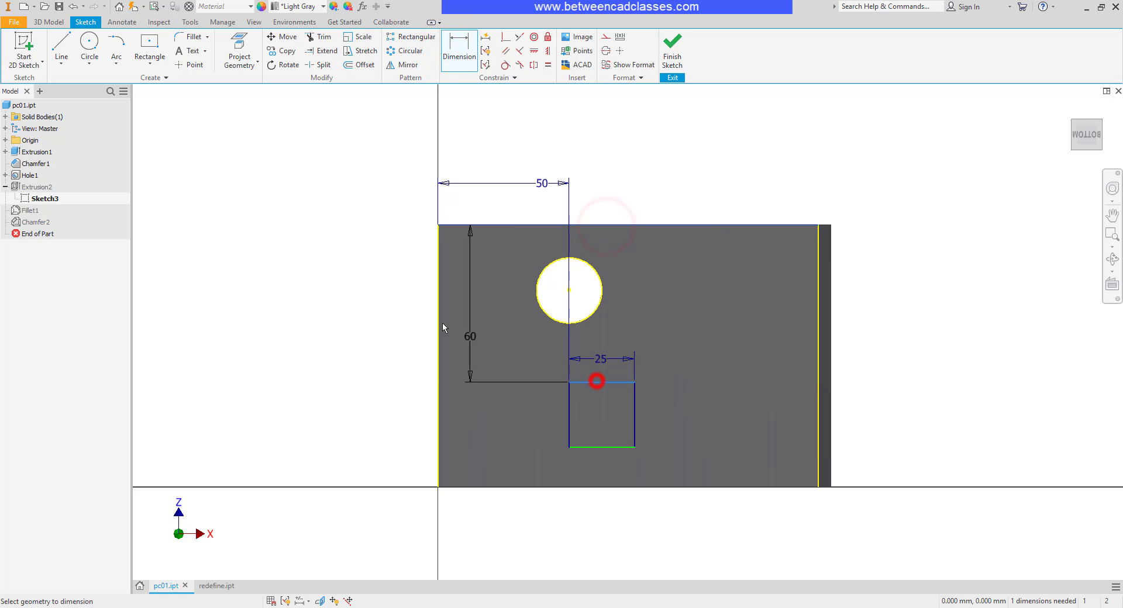
{"action": "left_click", "coordinate": [671, 47]}
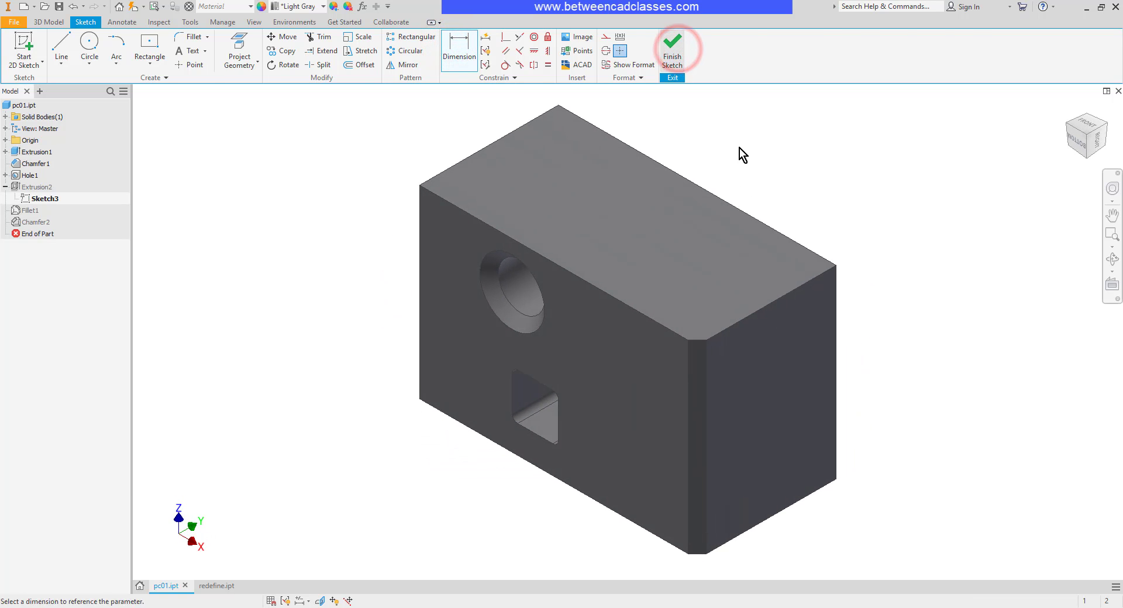
{"action": "left_click", "coordinate": [671, 51]}
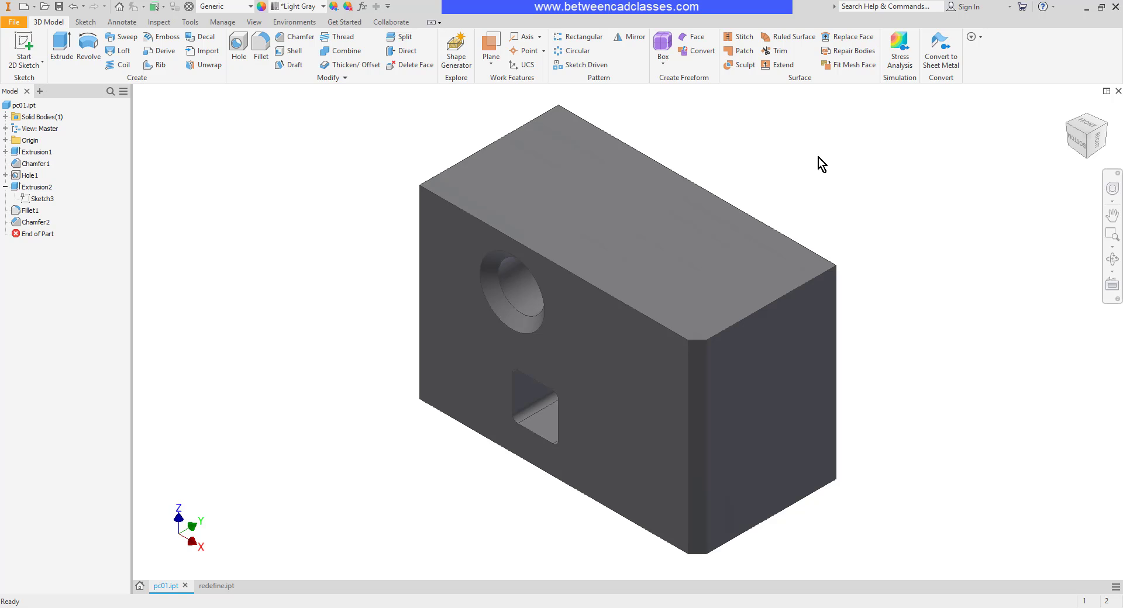
{"action": "mouse_move", "coordinate": [242, 336]}
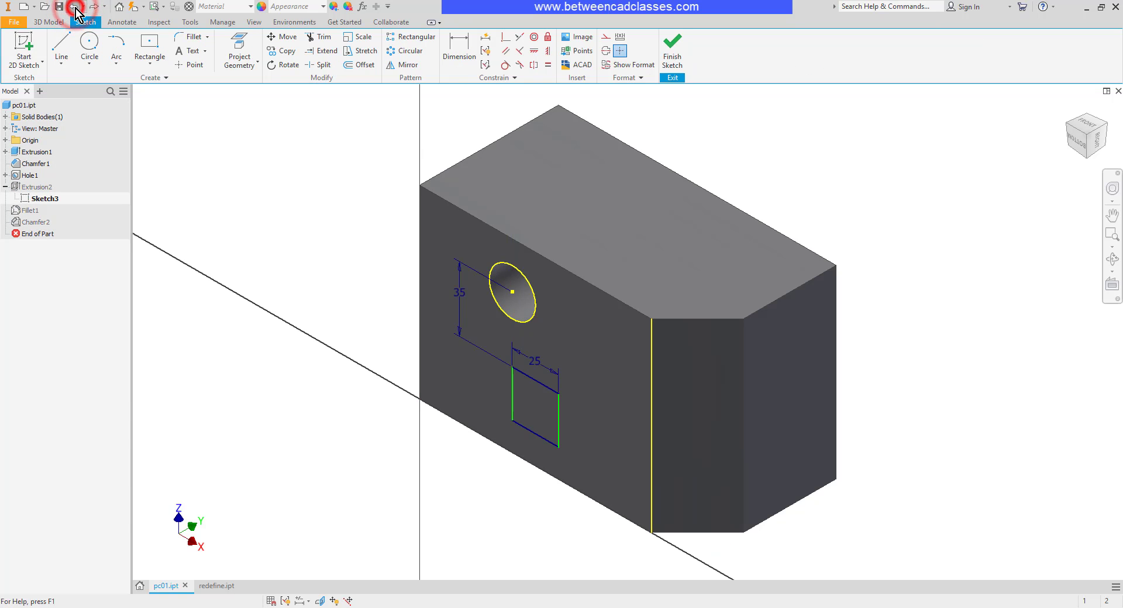
{"action": "left_click", "coordinate": [670, 49]}
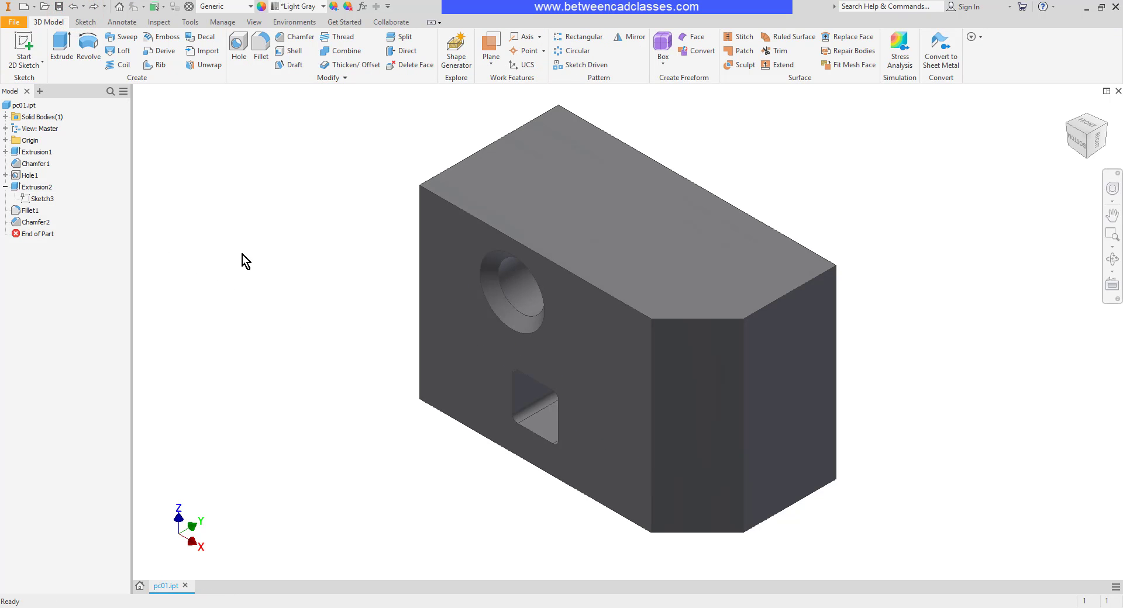
{"action": "mouse_move", "coordinate": [274, 270]}
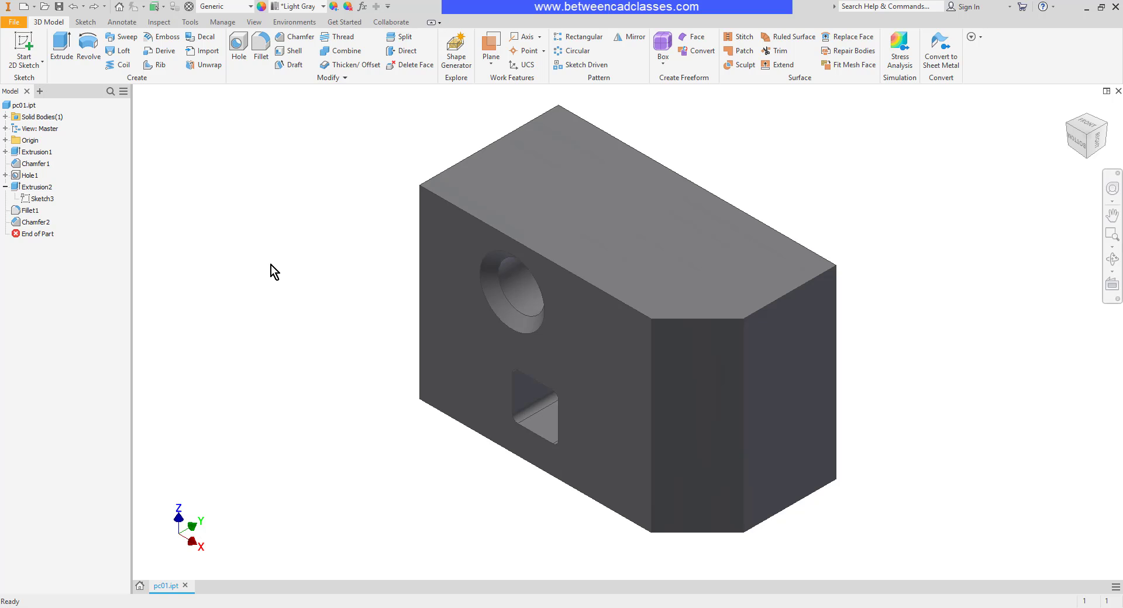
{"action": "mouse_move", "coordinate": [290, 265]}
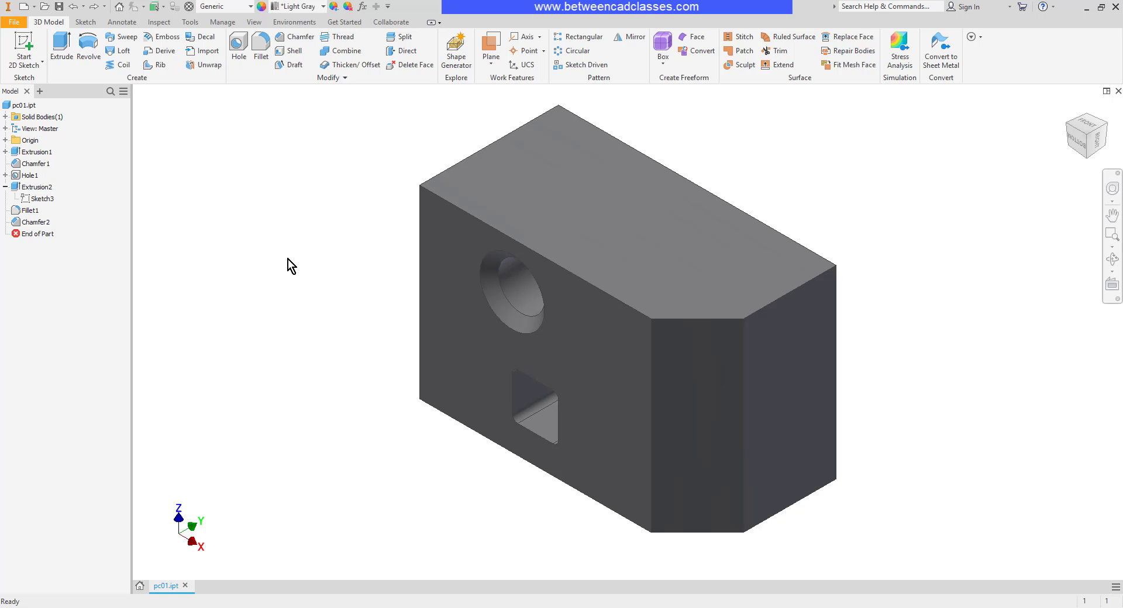
- Delete Chamfer1 alone, leaving dependent sketches unchecked
{"action": "left_click", "coordinate": [34, 163]}
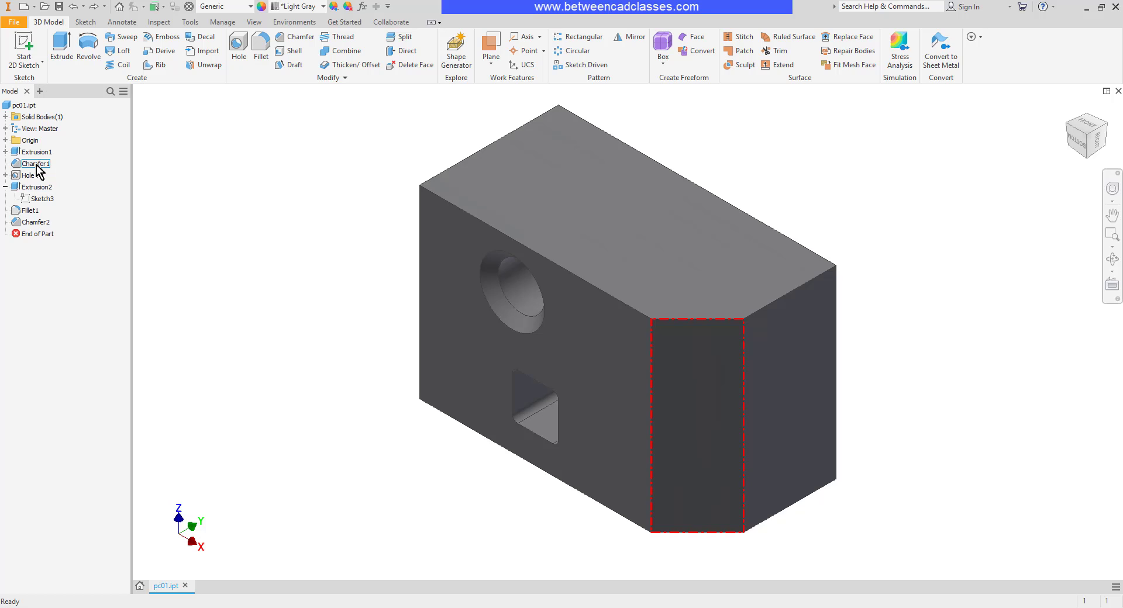
{"action": "right_click", "coordinate": [35, 164]}
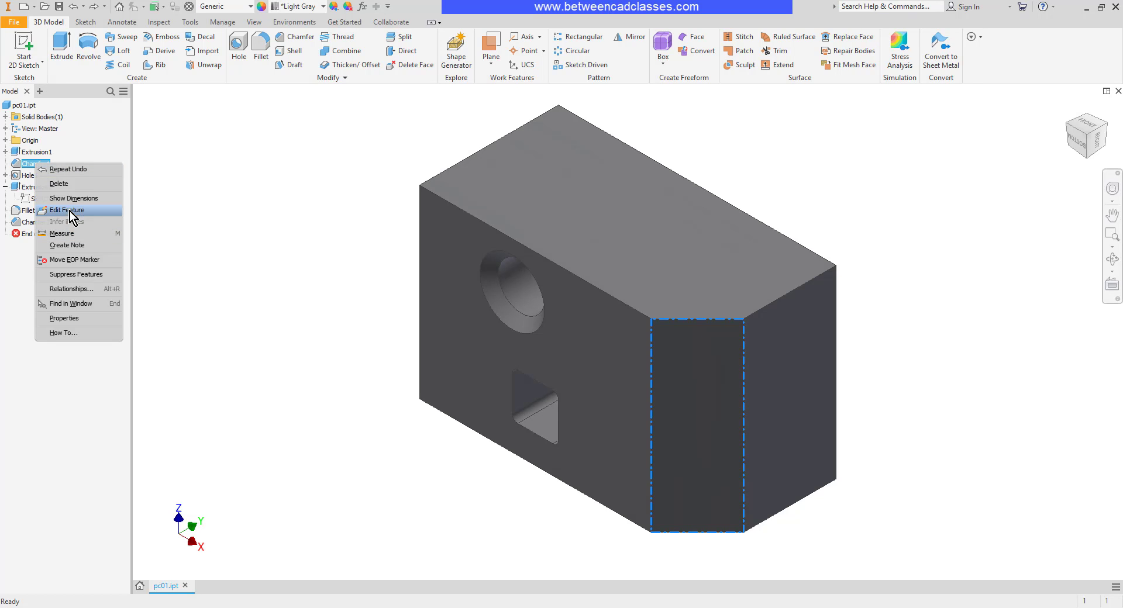
{"action": "left_click", "coordinate": [58, 184]}
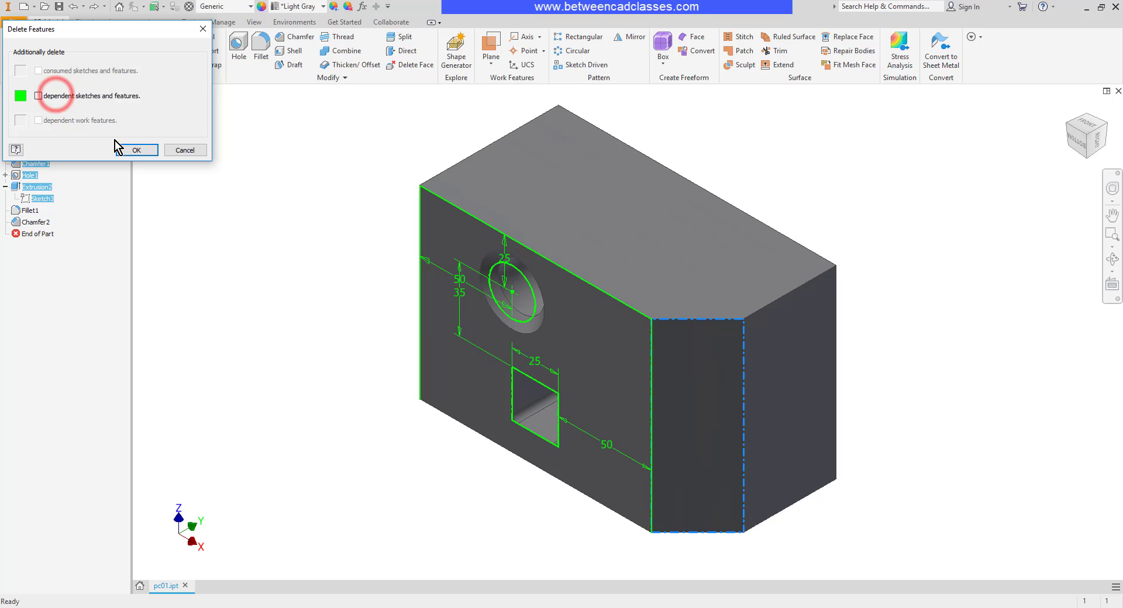
{"action": "left_click", "coordinate": [136, 151]}
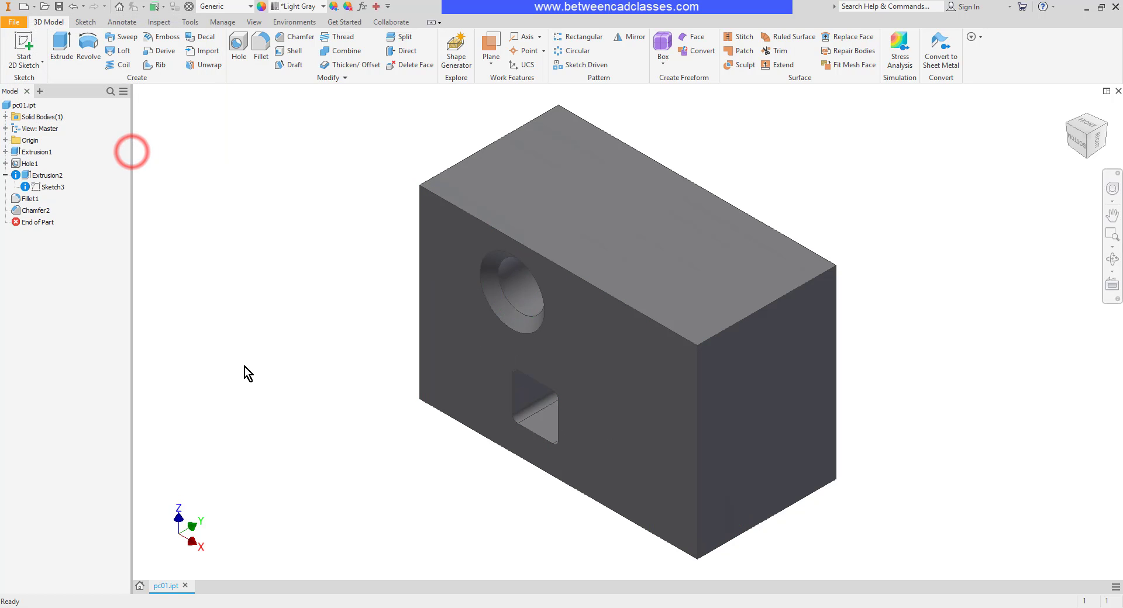
- Inspect the flagged model and bring up actions for the broken sketch
{"action": "left_click", "coordinate": [523, 308]}
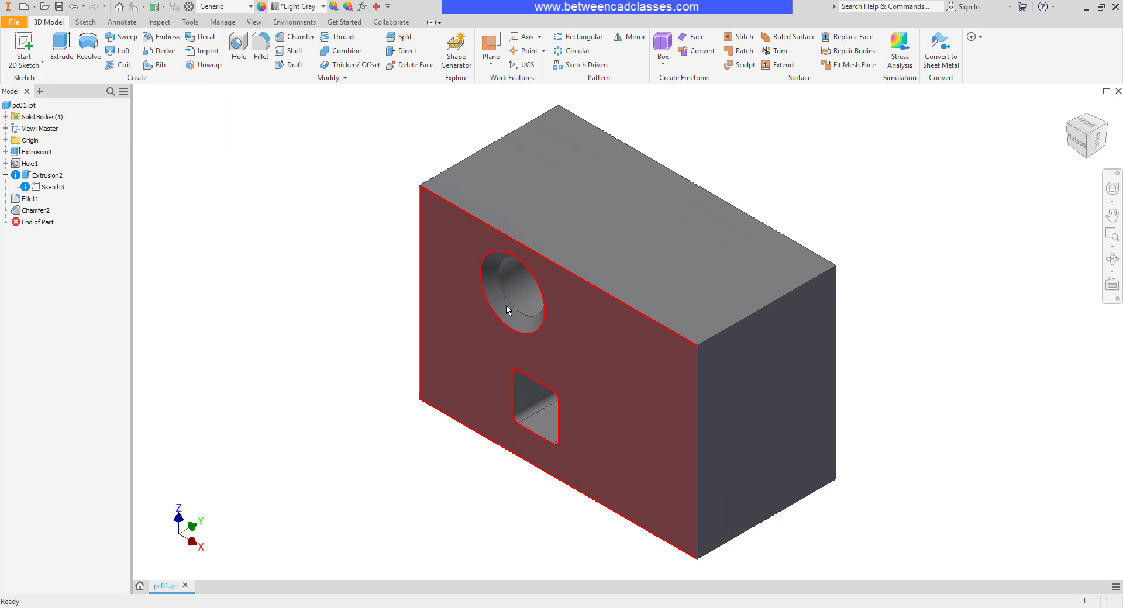
{"action": "left_click", "coordinate": [333, 427]}
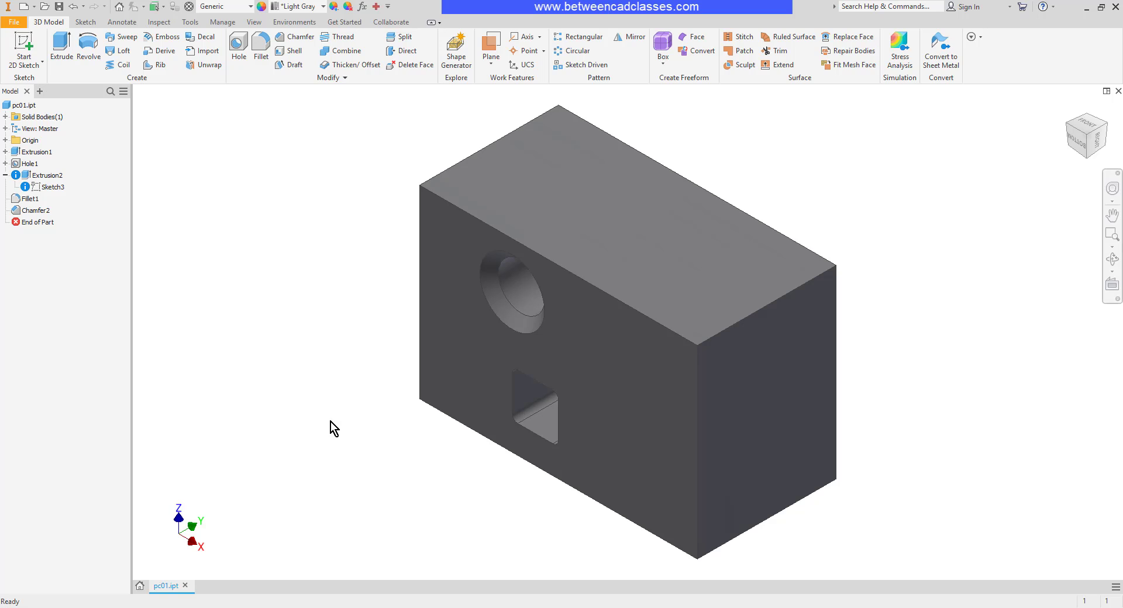
{"action": "left_click", "coordinate": [52, 188]}
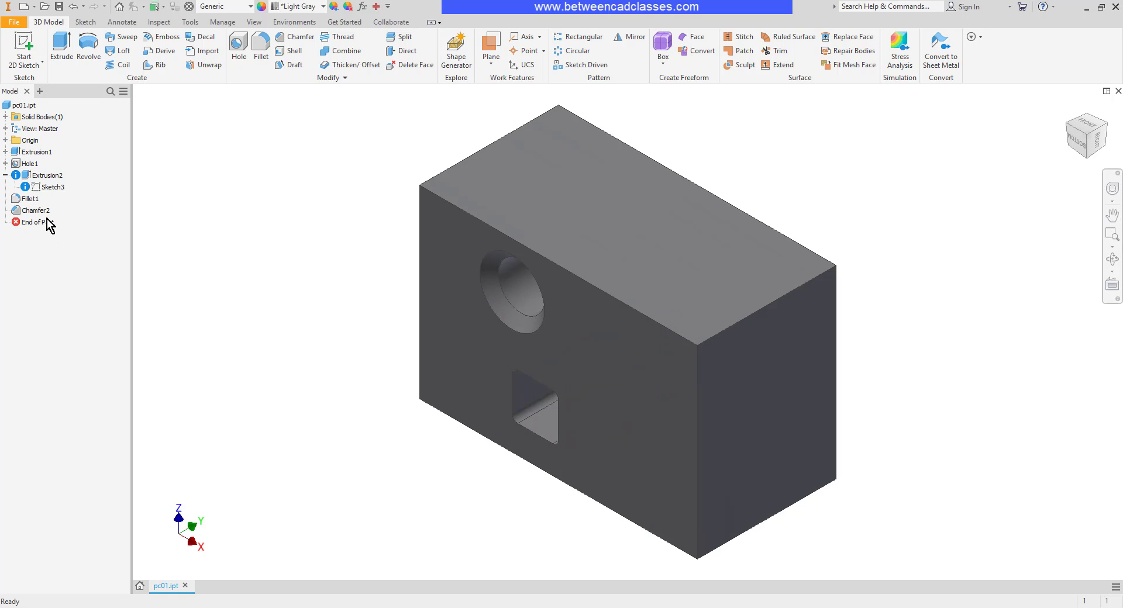
{"action": "right_click", "coordinate": [52, 187]}
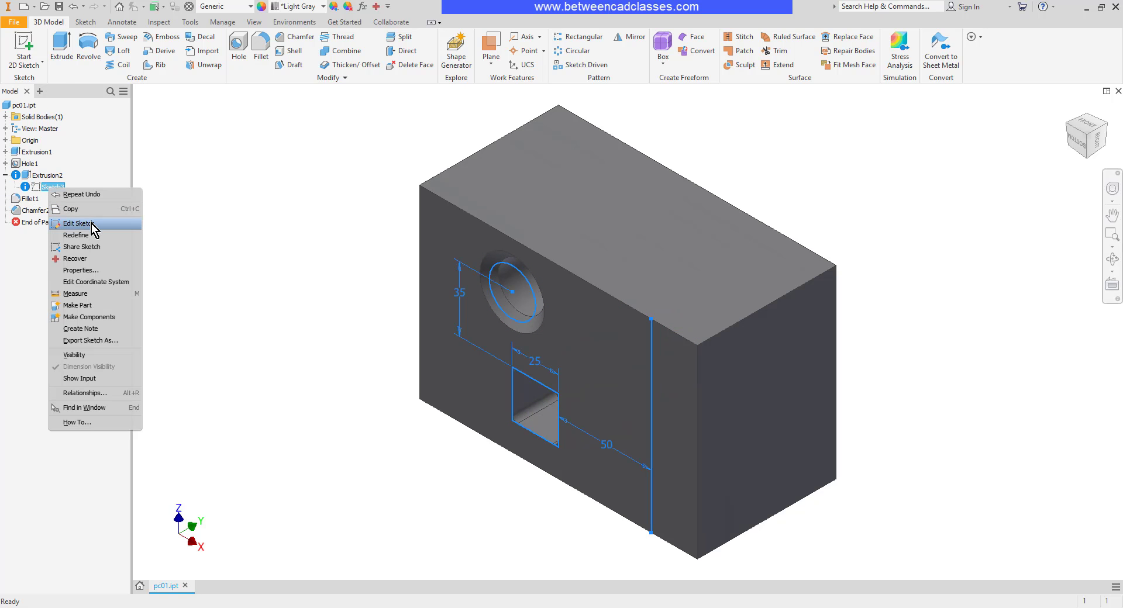
- Edit the broken Sketch3 and exit it with circle and square fully constrained
{"action": "left_click", "coordinate": [78, 223]}
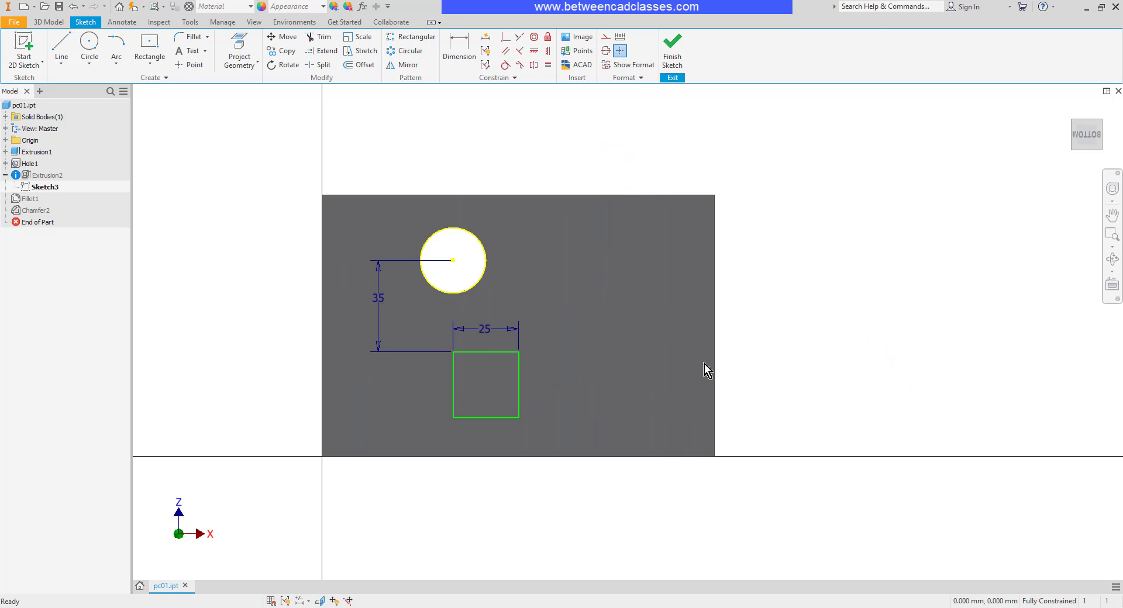
{"action": "left_click", "coordinate": [459, 50]}
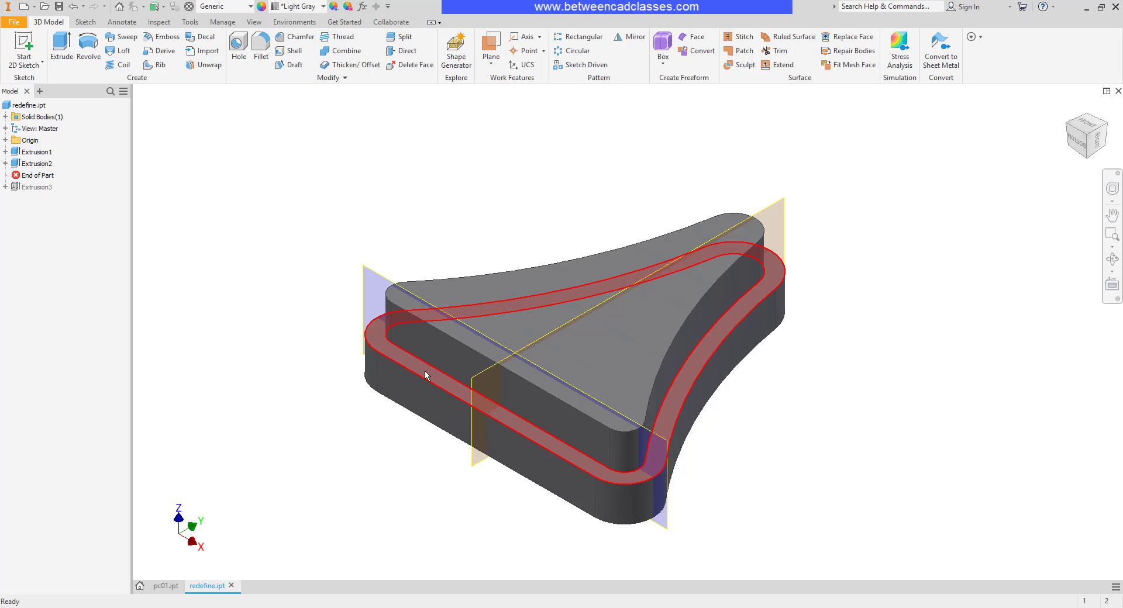
- Roll End of Part below Extrusion3 and expand it to reveal Sketch3
{"action": "left_click", "coordinate": [38, 175]}
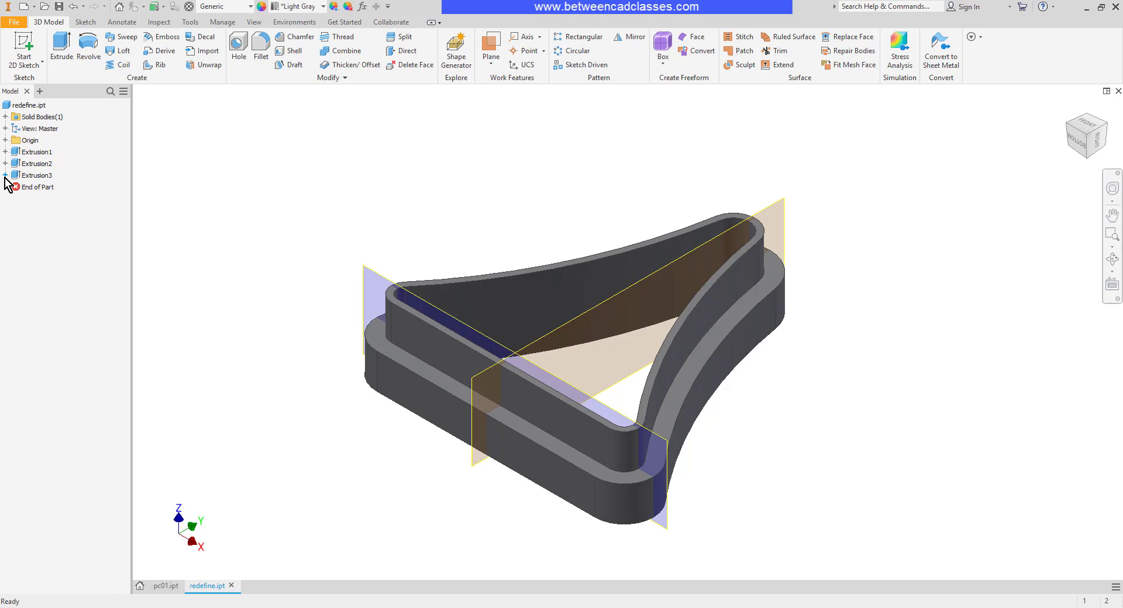
{"action": "left_click", "coordinate": [32, 187]}
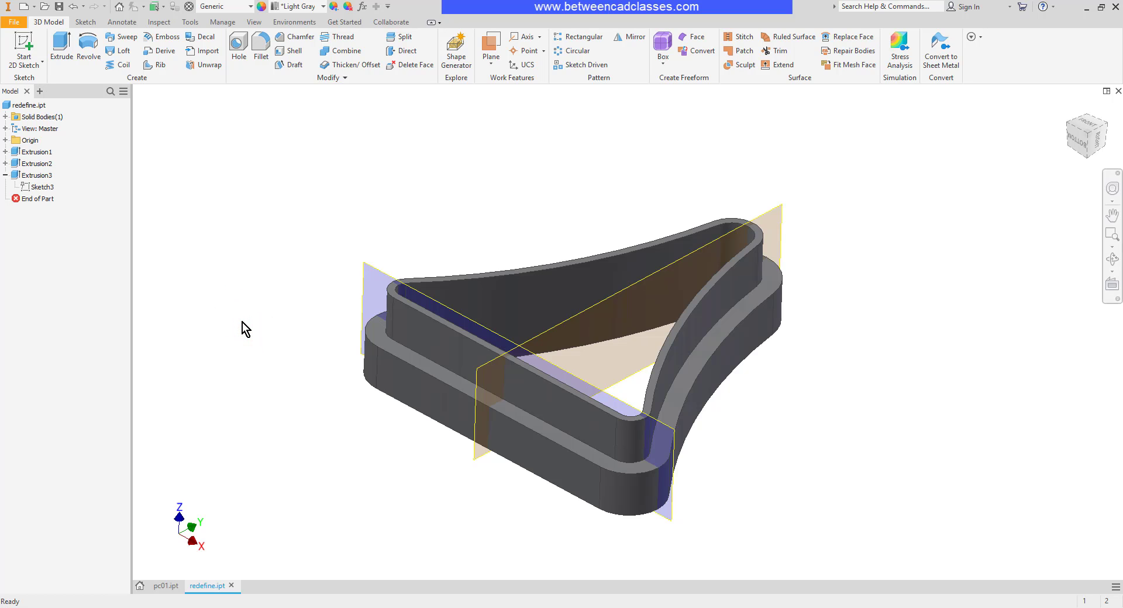
{"action": "left_click", "coordinate": [410, 315]}
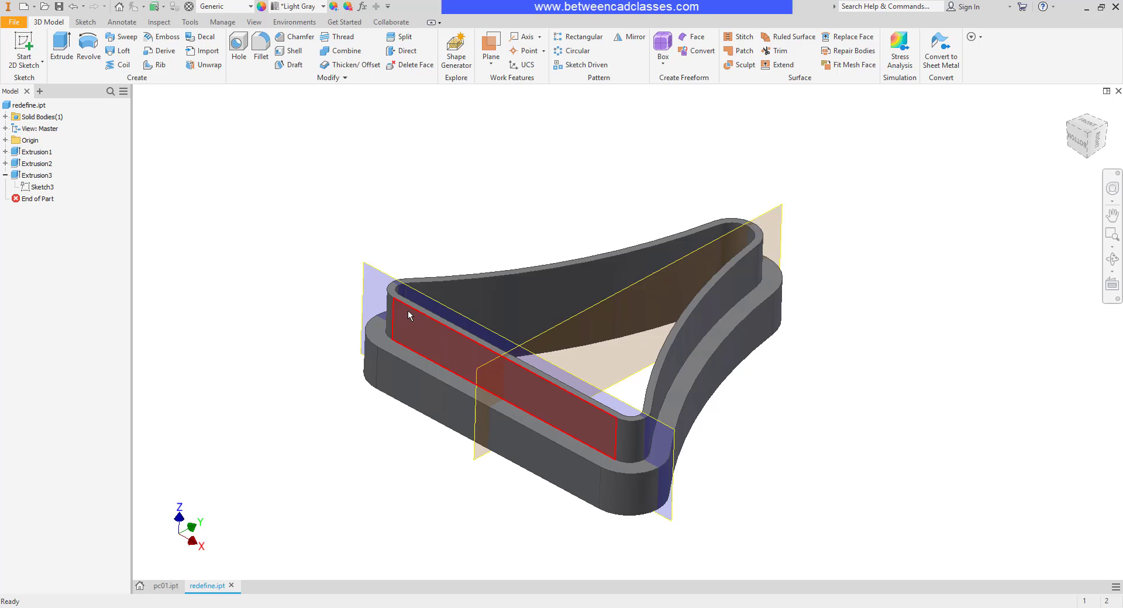
- Delete Extrusion2 with its consumed sketch and all dependent features
{"action": "right_click", "coordinate": [30, 163]}
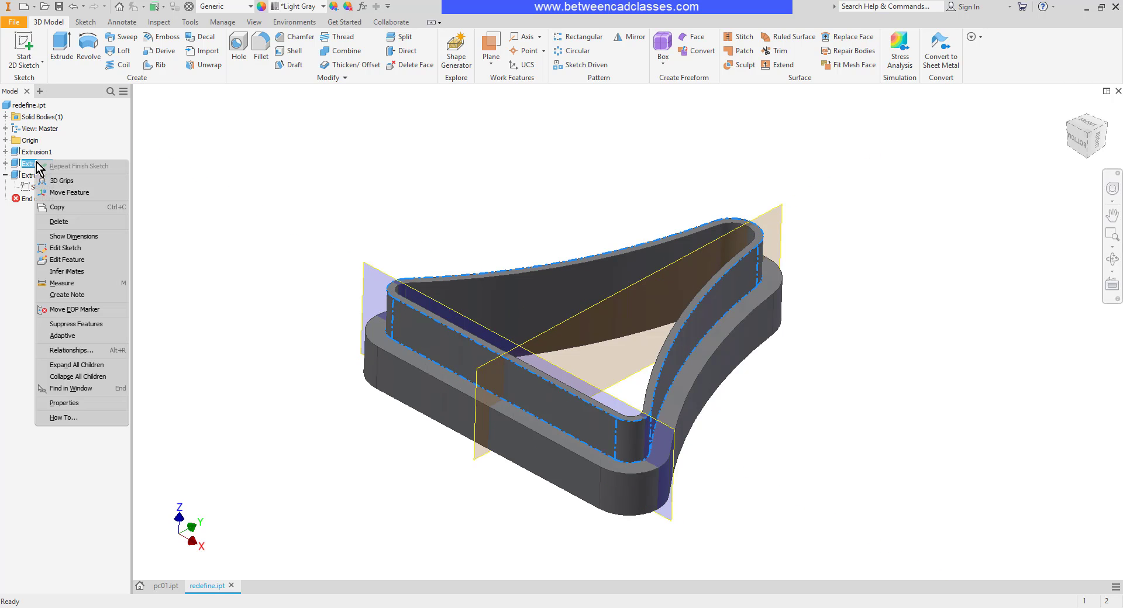
{"action": "mouse_move", "coordinate": [79, 222]}
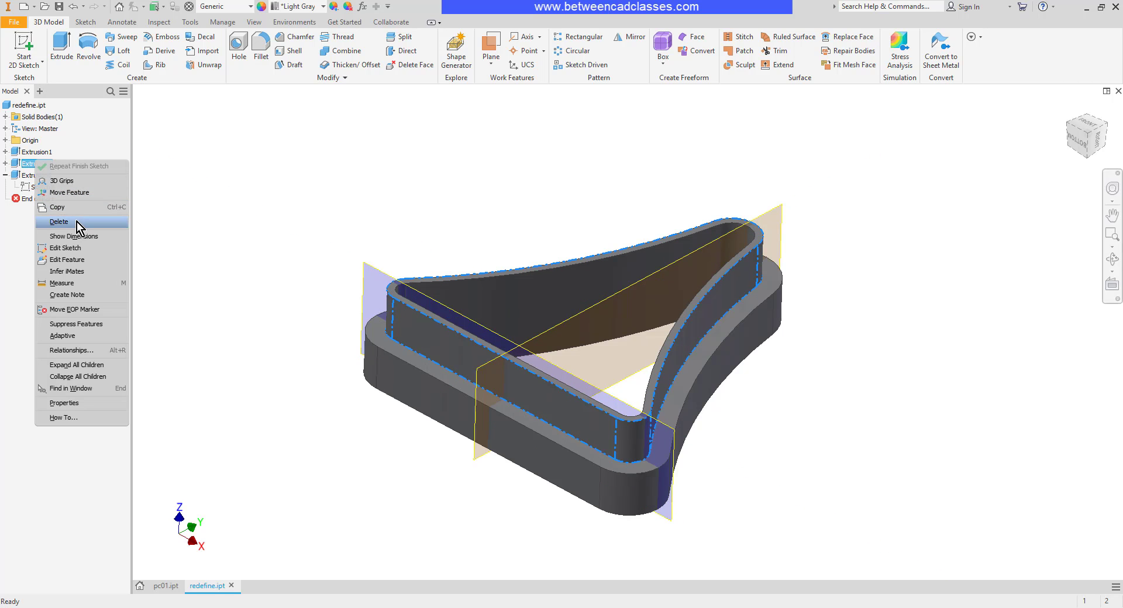
{"action": "left_click", "coordinate": [59, 222]}
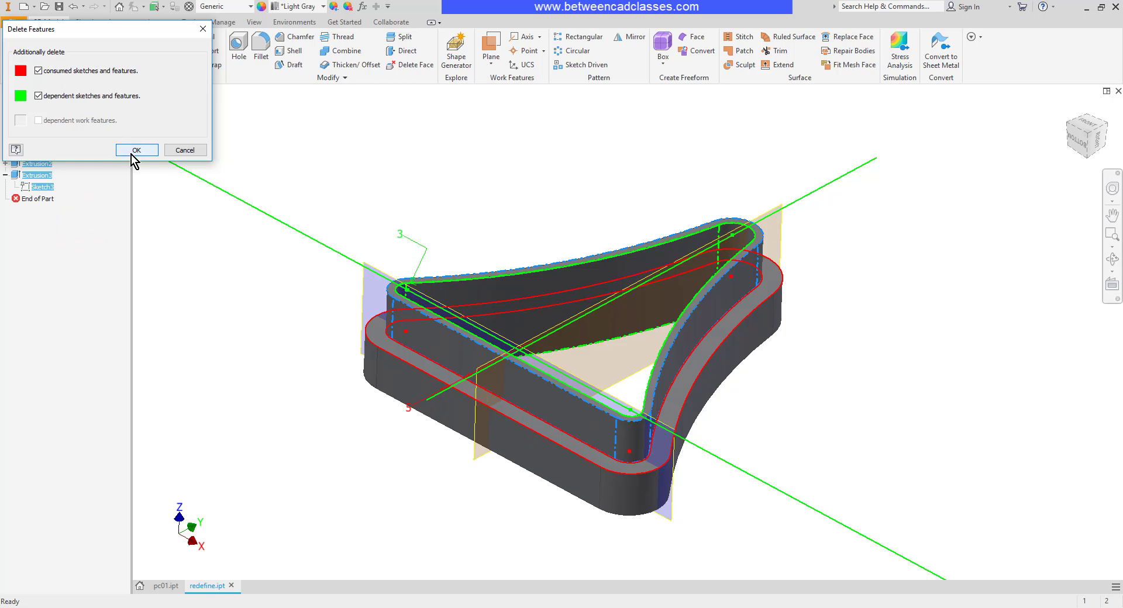
{"action": "mouse_move", "coordinate": [137, 155]}
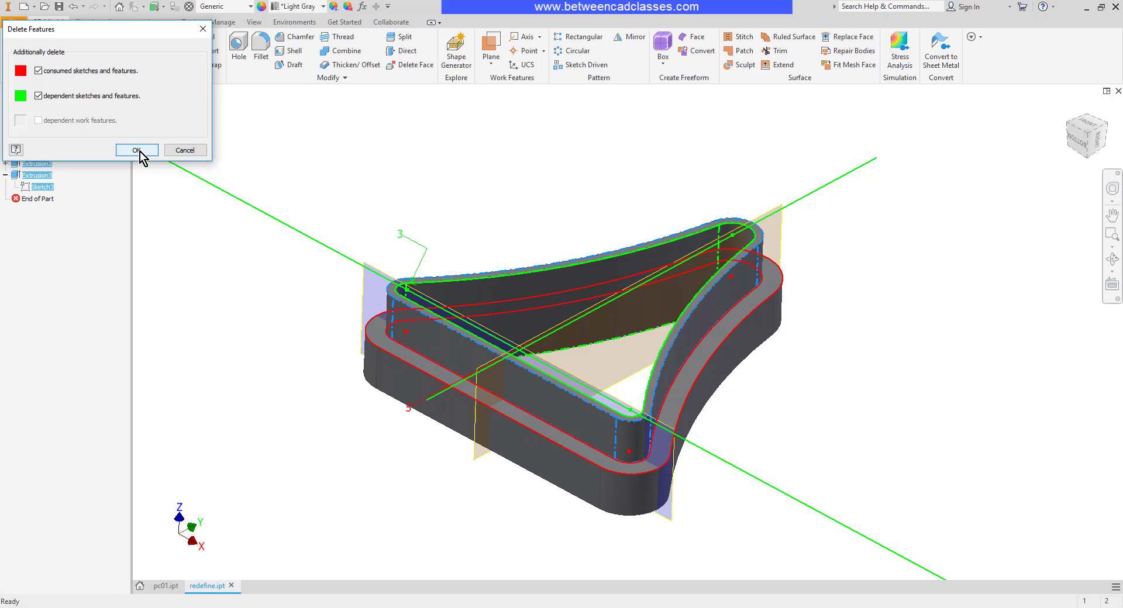
{"action": "left_click", "coordinate": [136, 149]}
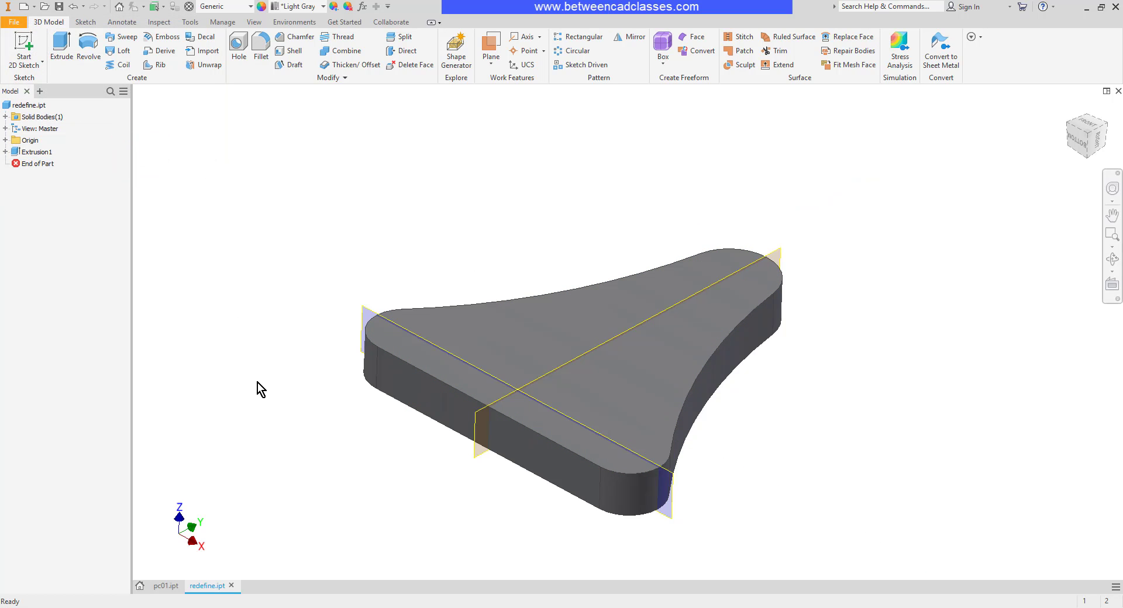
- Delete only Extrusion2, unchecking dependent sketches and features so the cut remains
{"action": "right_click", "coordinate": [34, 163]}
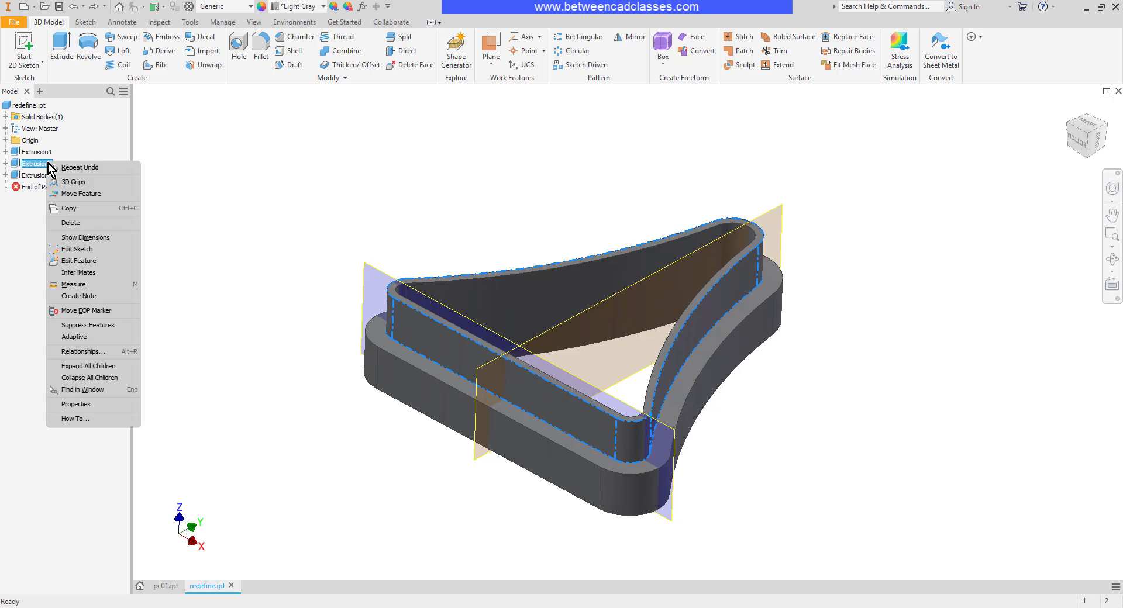
{"action": "left_click", "coordinate": [70, 223]}
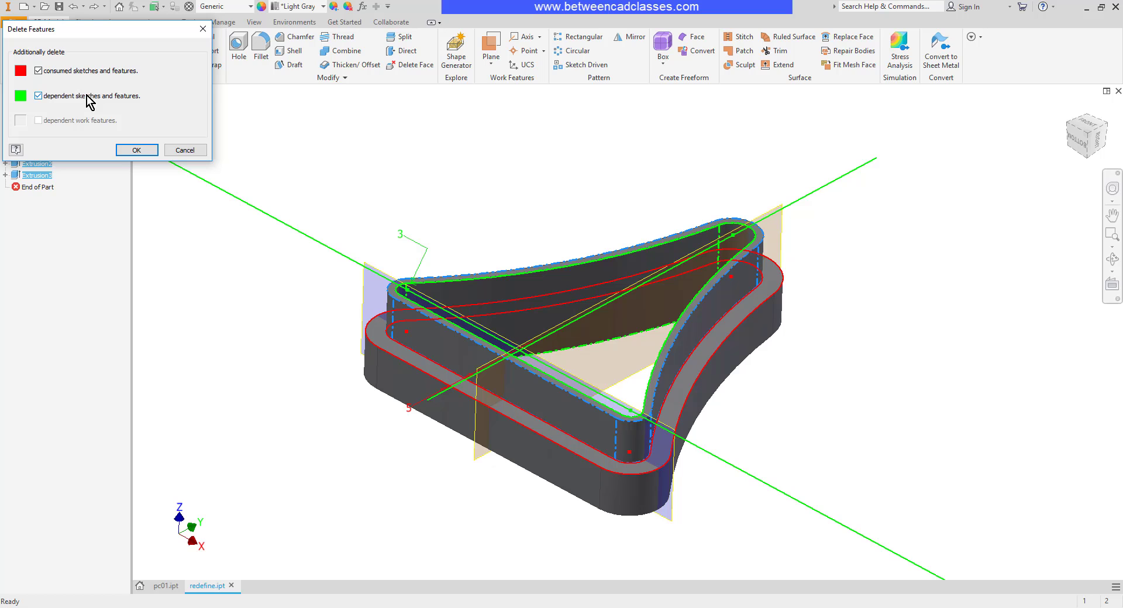
{"action": "left_click", "coordinate": [39, 95]}
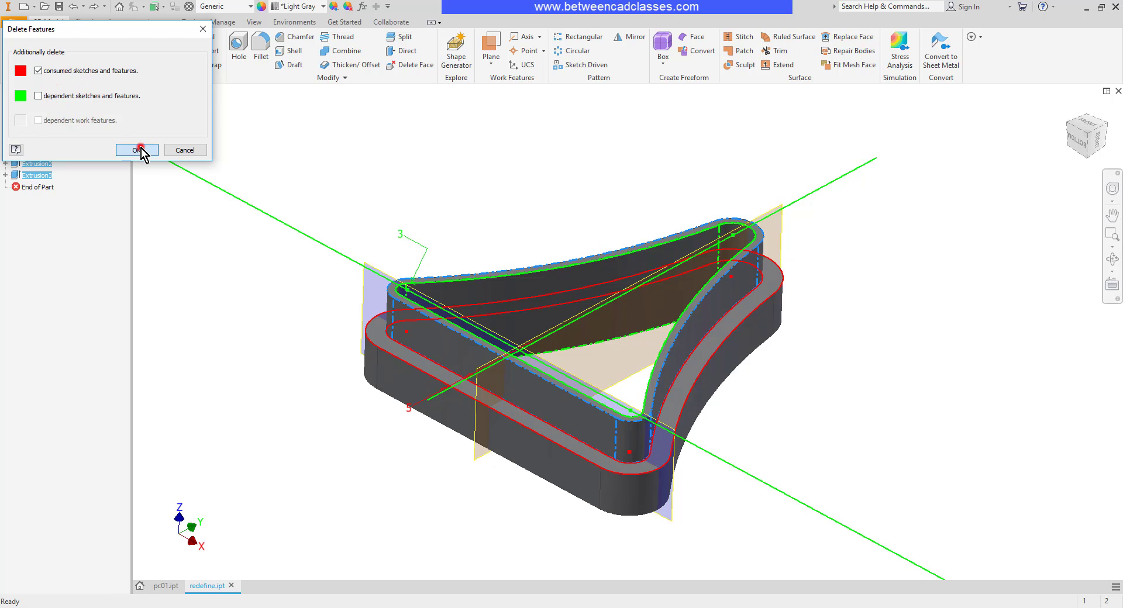
{"action": "left_click", "coordinate": [136, 150]}
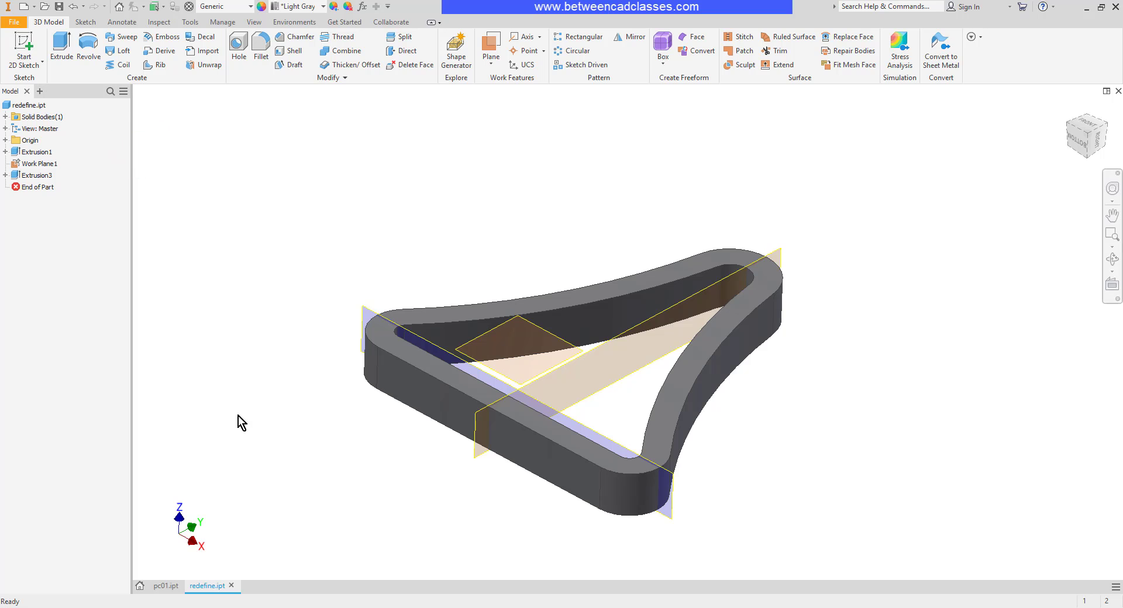
{"action": "mouse_move", "coordinate": [281, 437]}
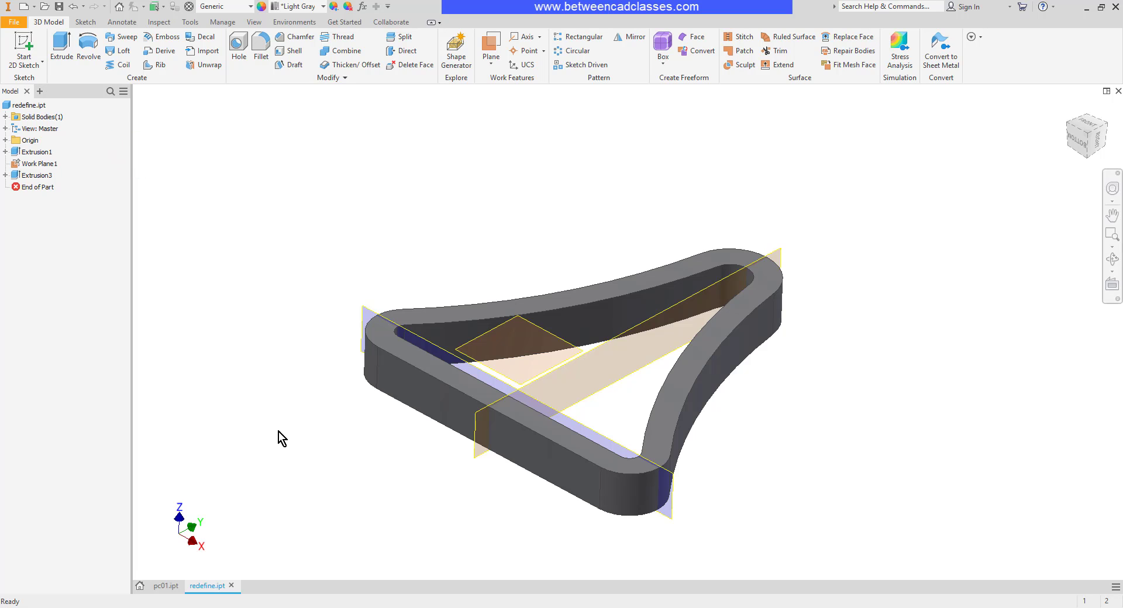
{"action": "left_click", "coordinate": [42, 164]}
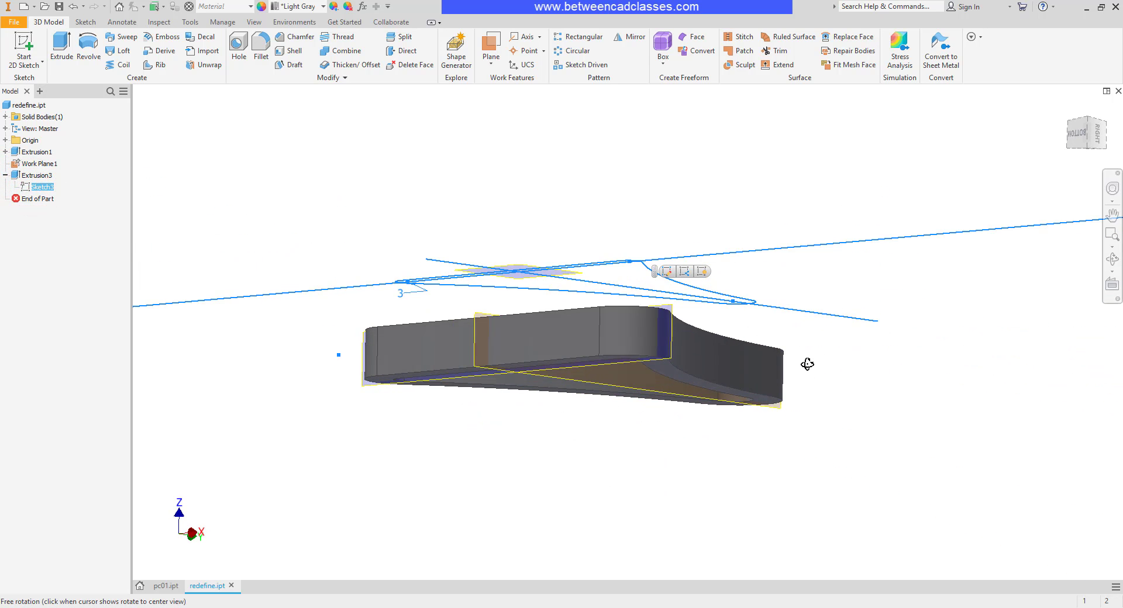
{"action": "left_click_drag", "start_coordinate": [807, 364], "coordinate": [823, 400]}
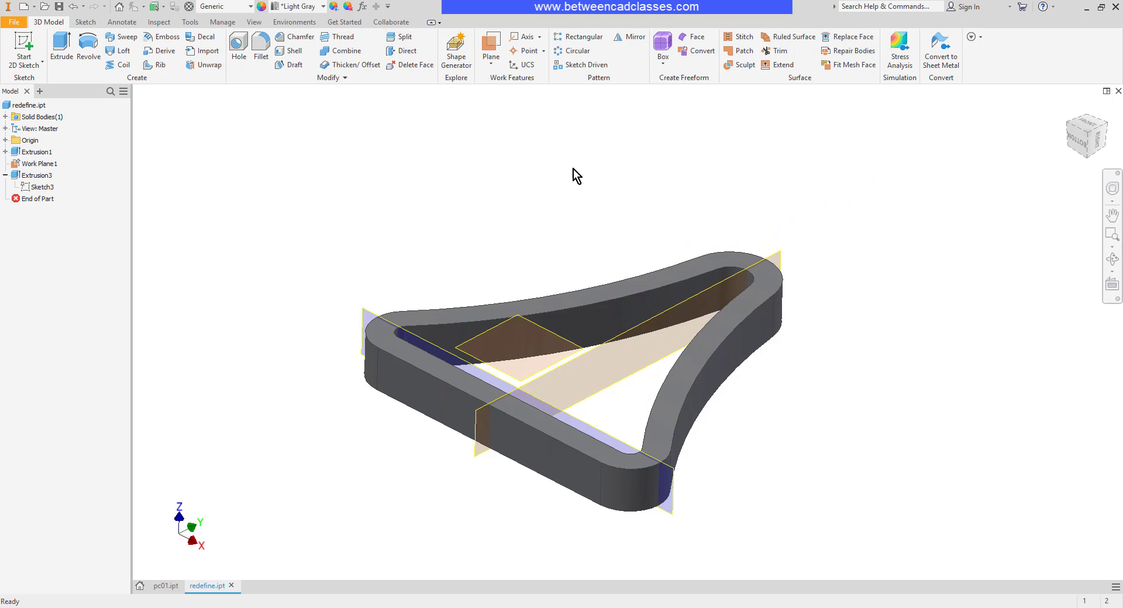
{"action": "mouse_move", "coordinate": [148, 193]}
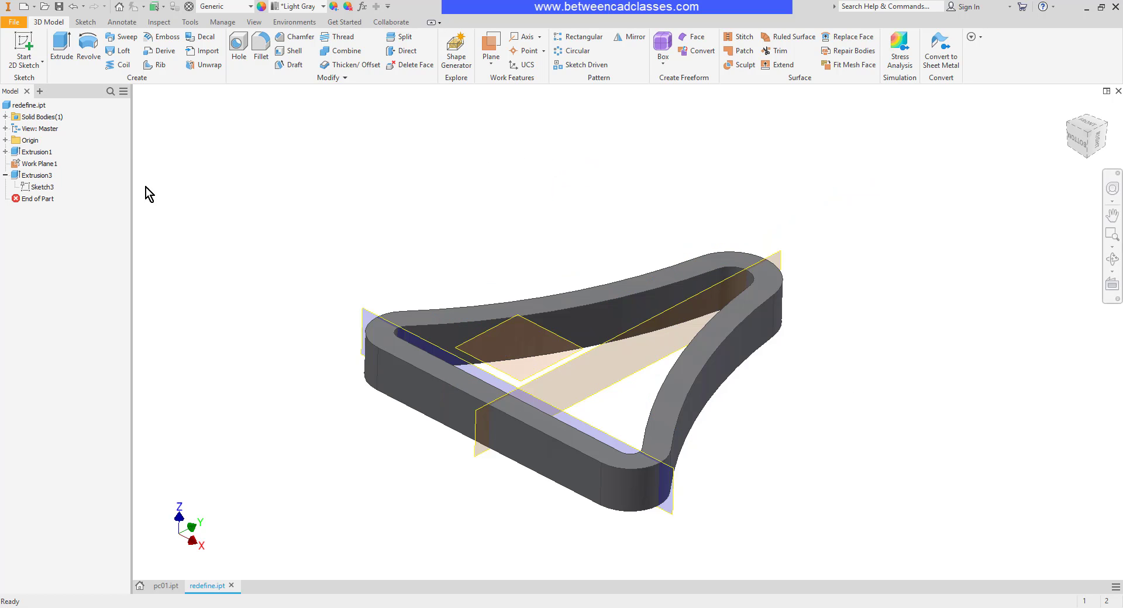
- Redefine Sketch3 onto the block's top face and delete Work Plane1
{"action": "right_click", "coordinate": [41, 187]}
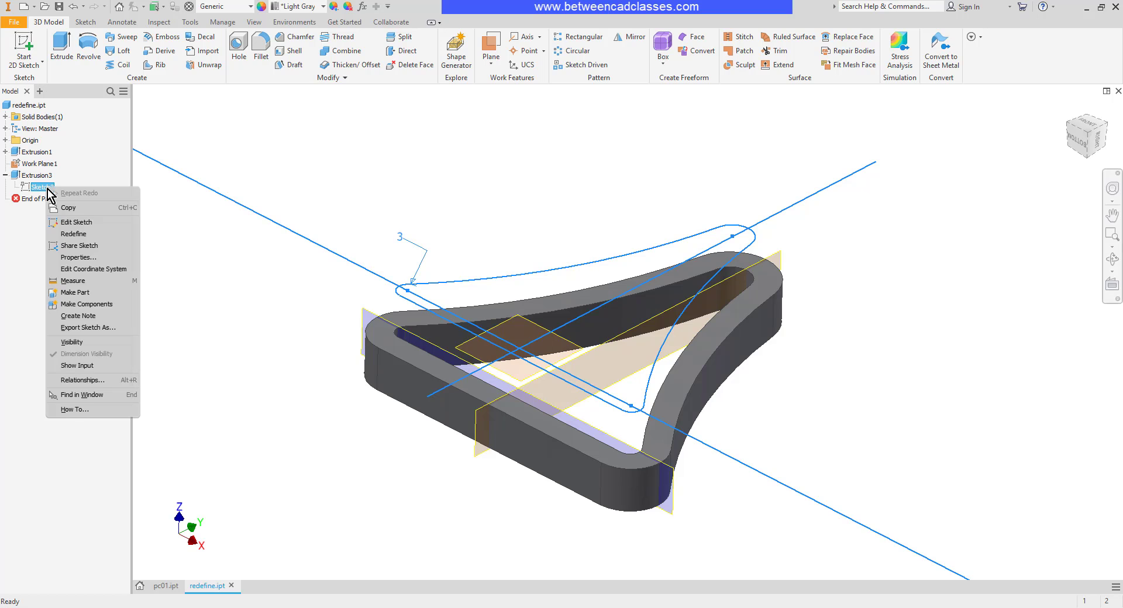
{"action": "mouse_move", "coordinate": [73, 233]}
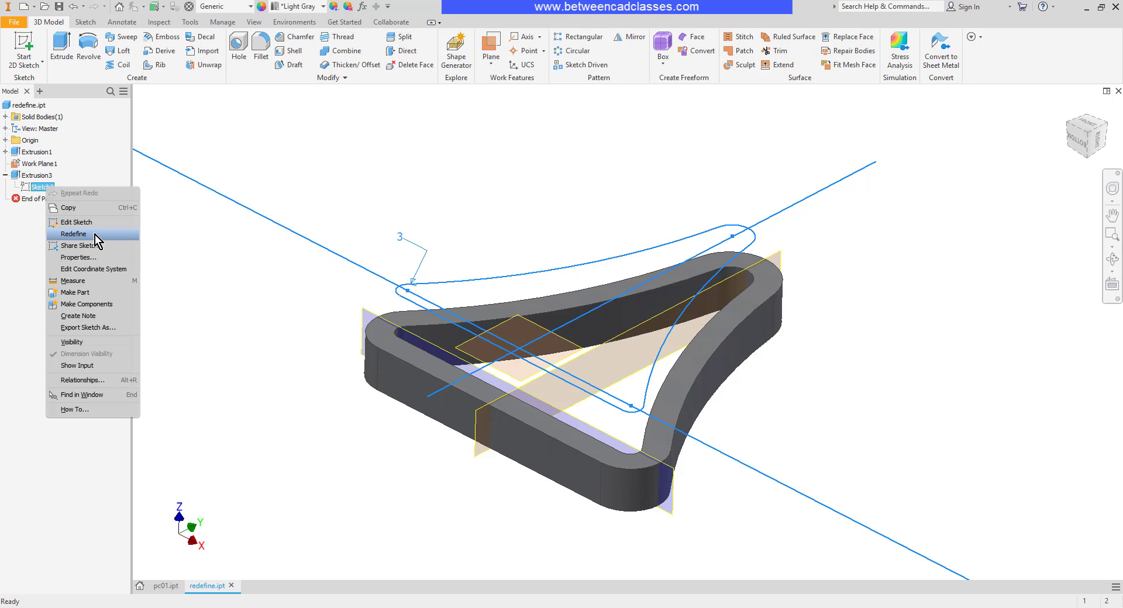
{"action": "left_click", "coordinate": [73, 234]}
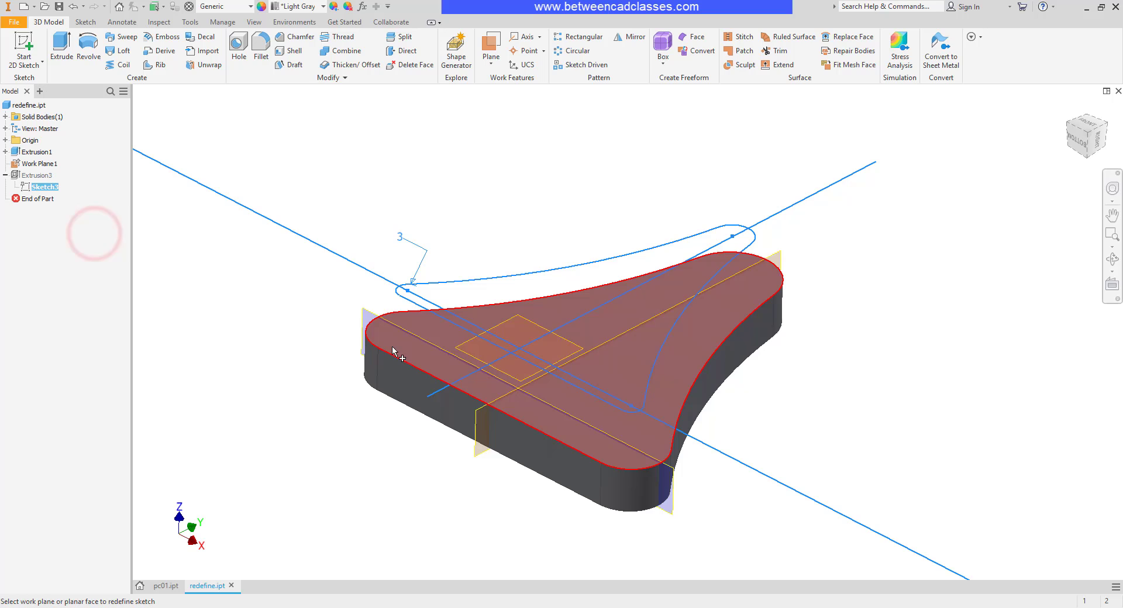
{"action": "mouse_move", "coordinate": [421, 356]}
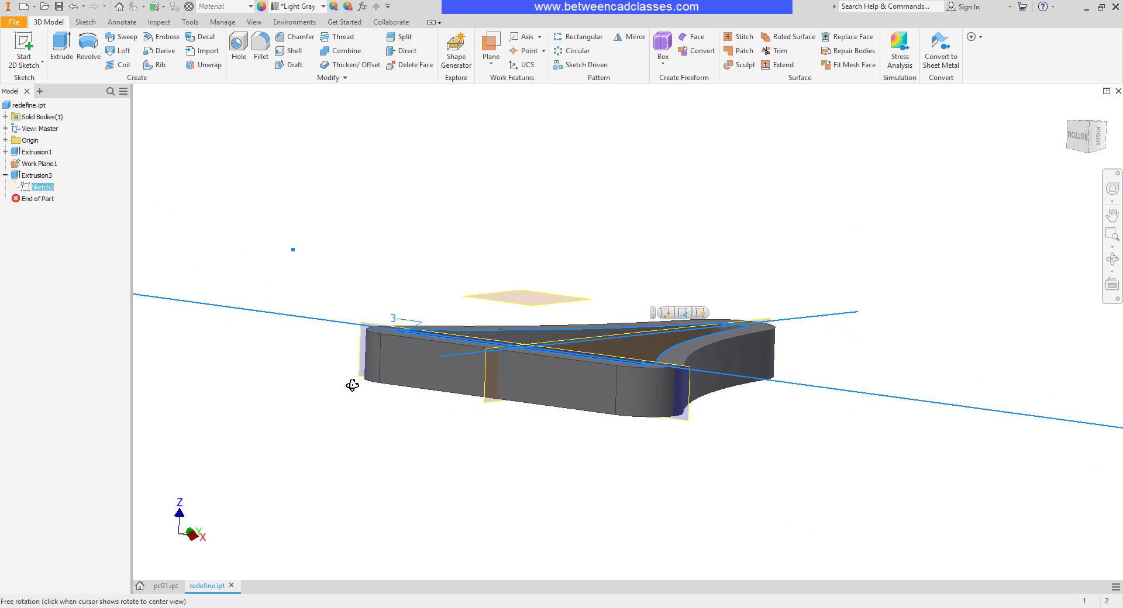
{"action": "left_click_drag", "start_coordinate": [352, 385], "coordinate": [353, 392]}
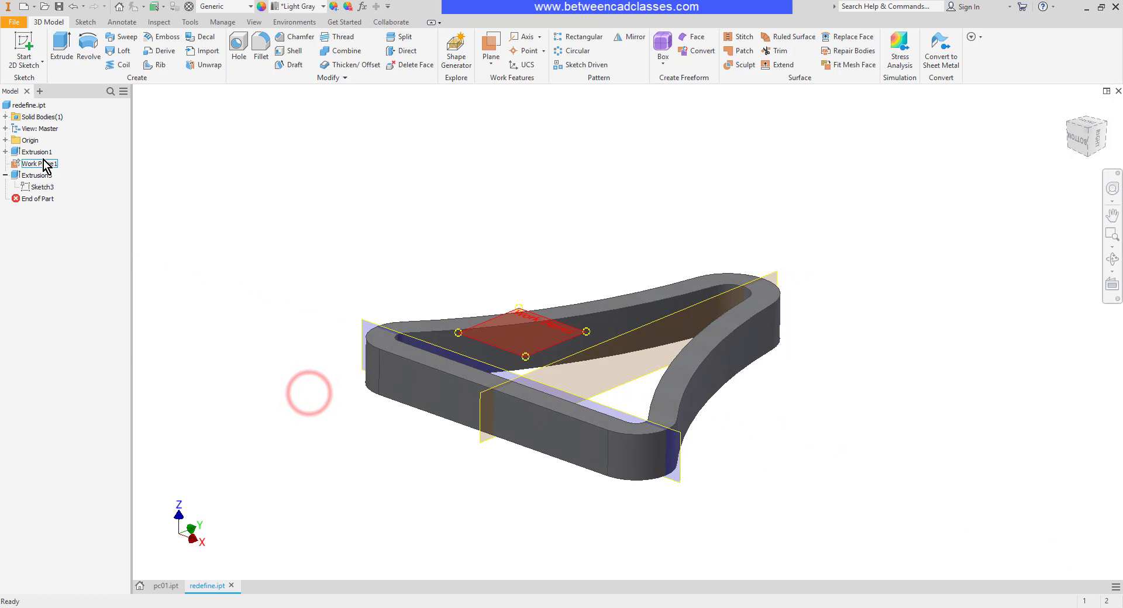
{"action": "right_click", "coordinate": [40, 163]}
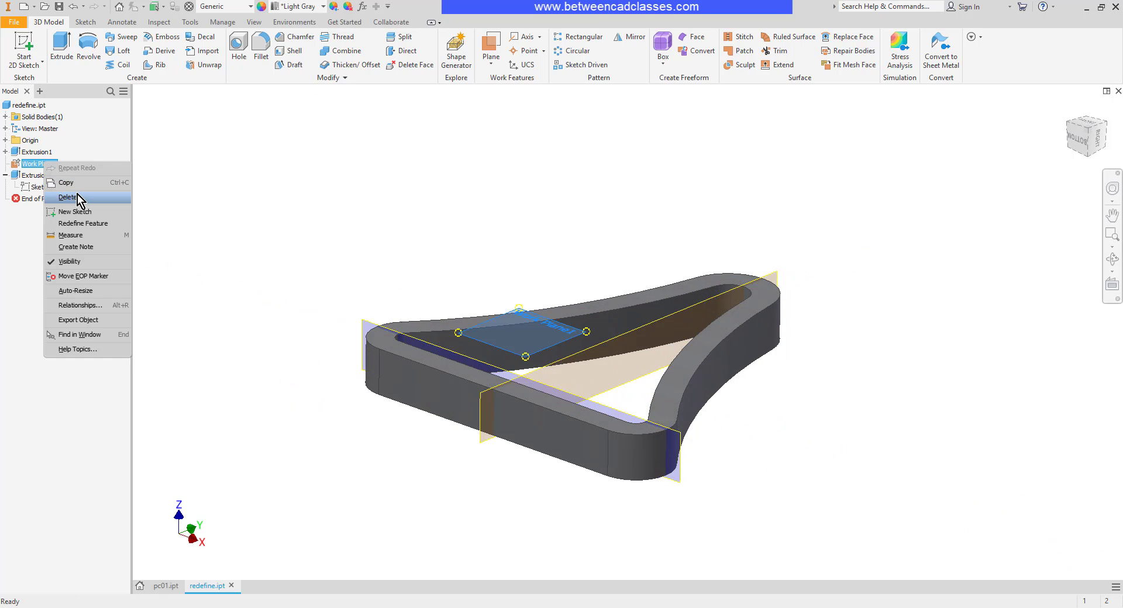
{"action": "left_click", "coordinate": [67, 197]}
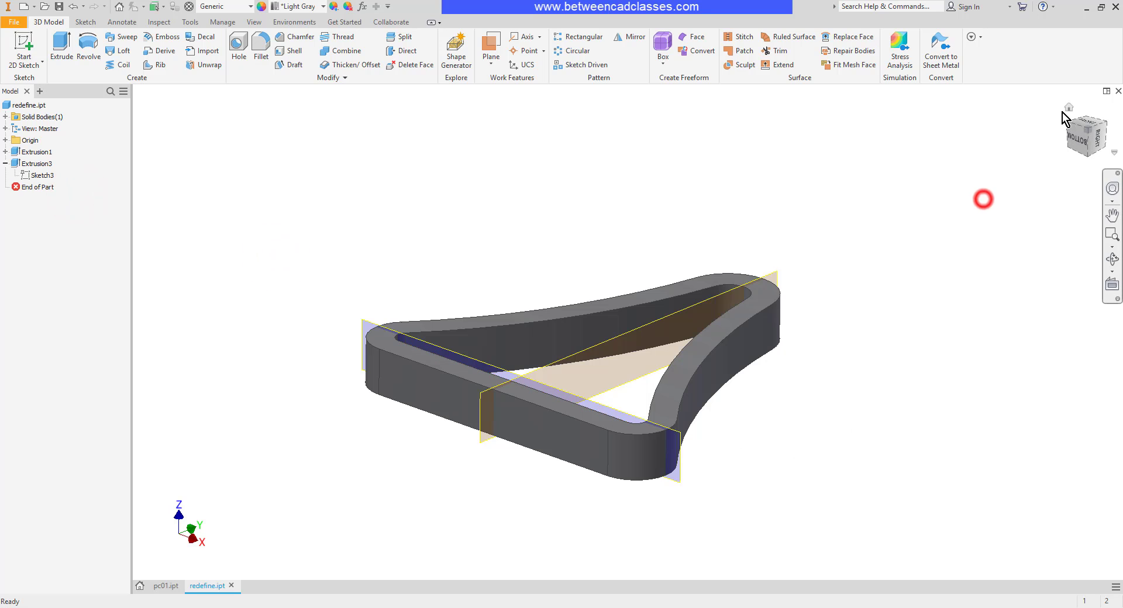